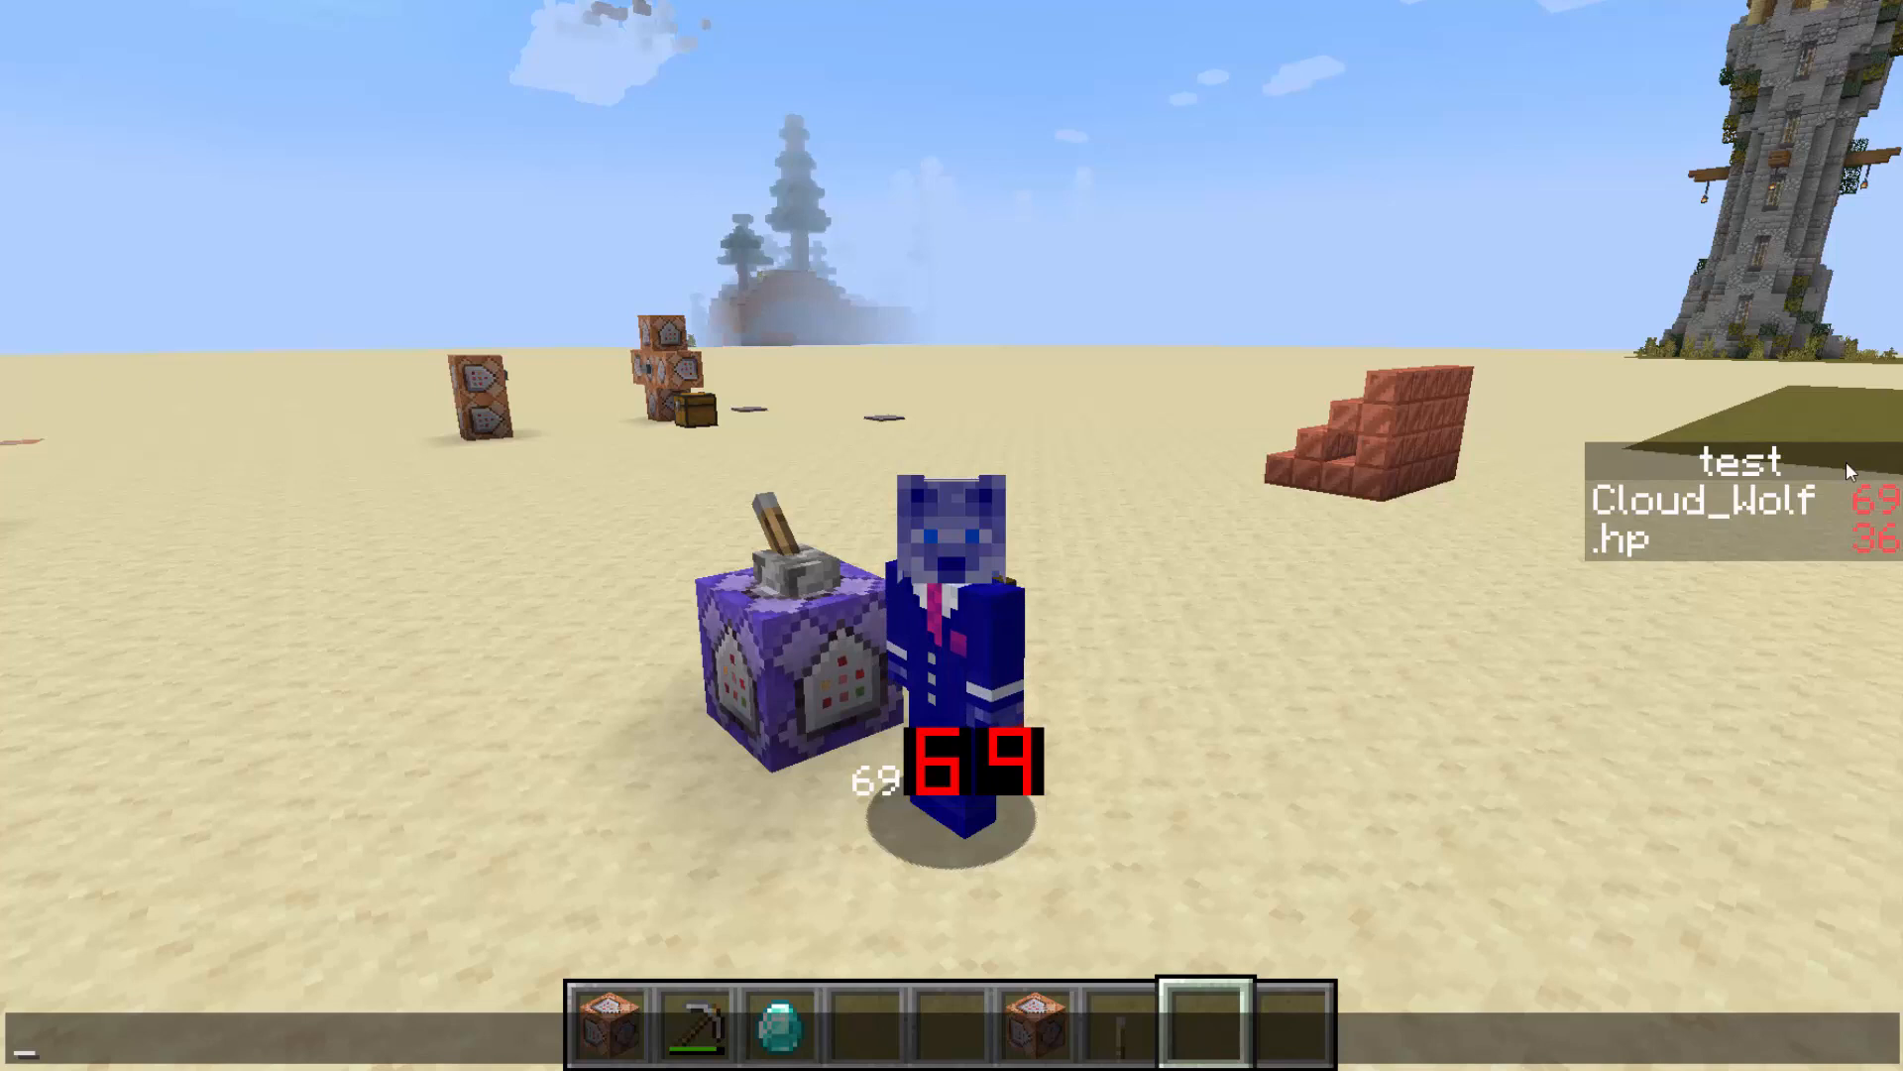
pyautogui.moveTo(1845, 519)
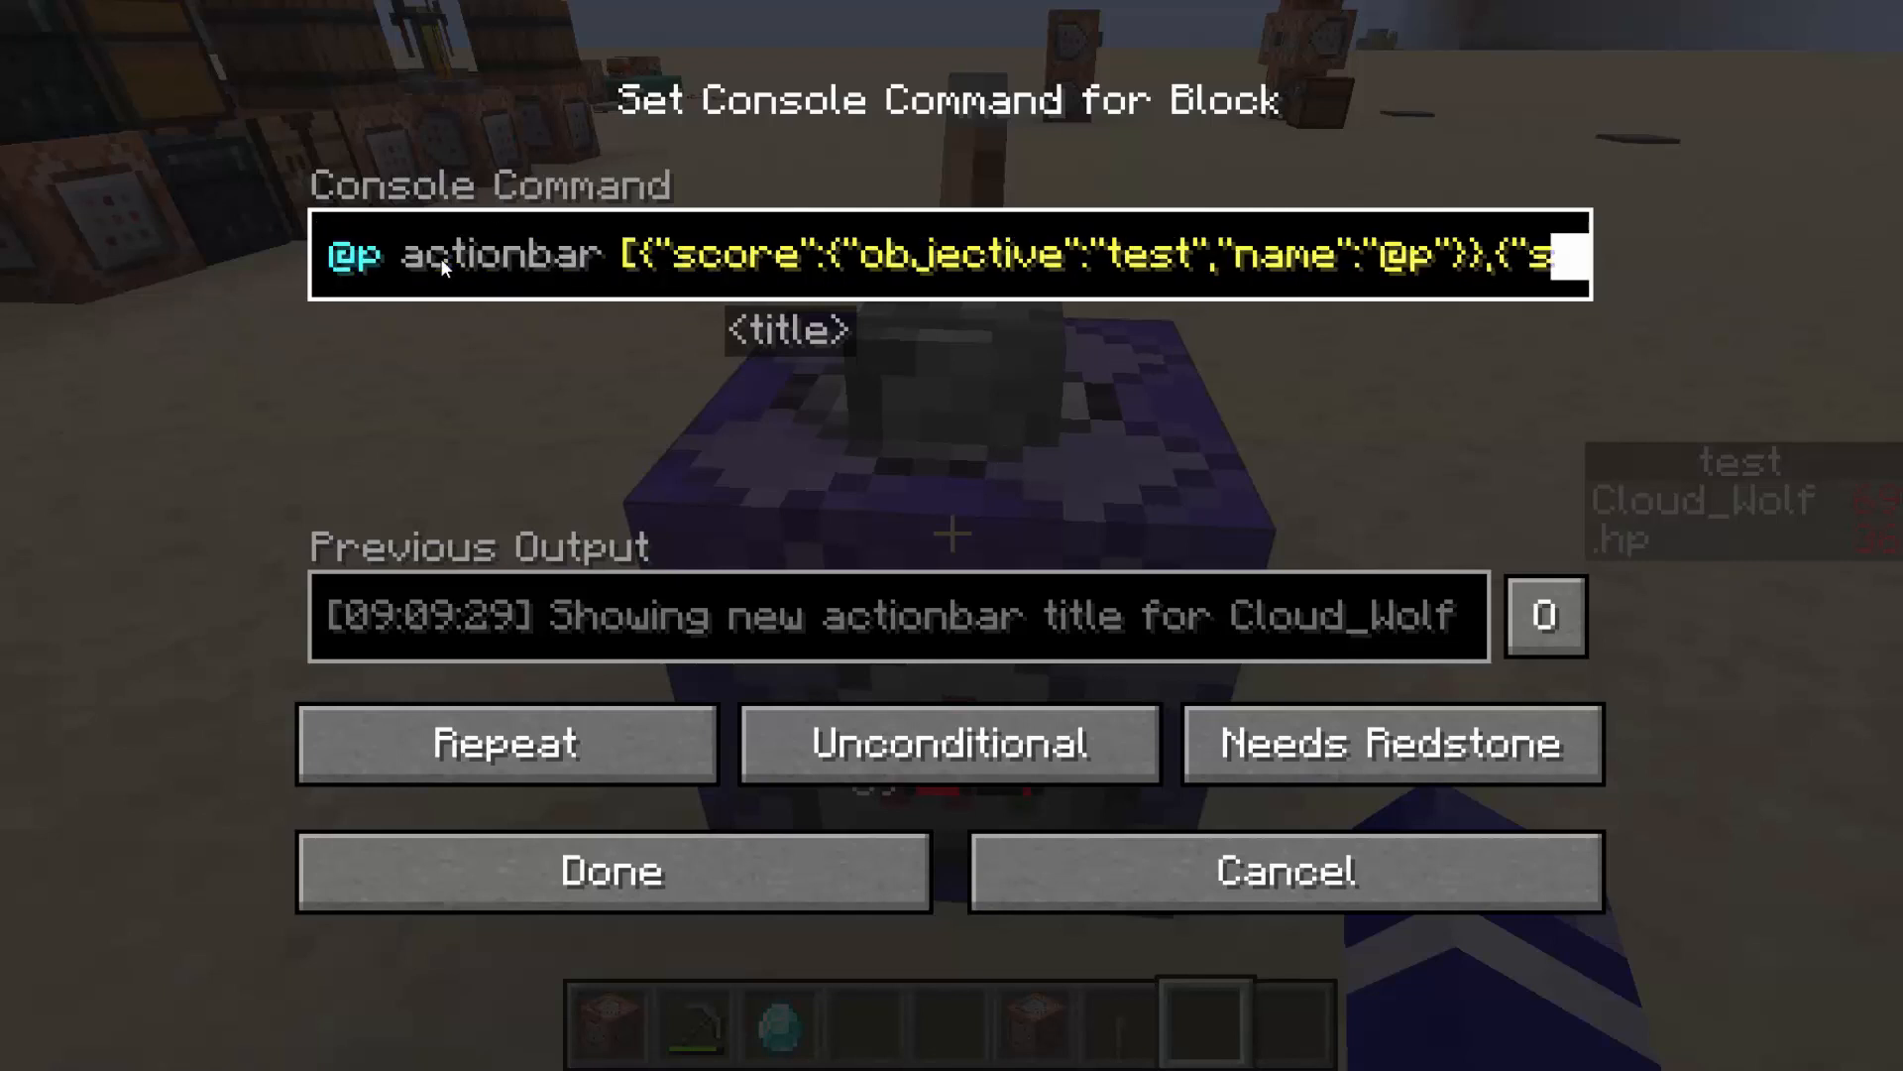
pyautogui.moveTo(1097, 255)
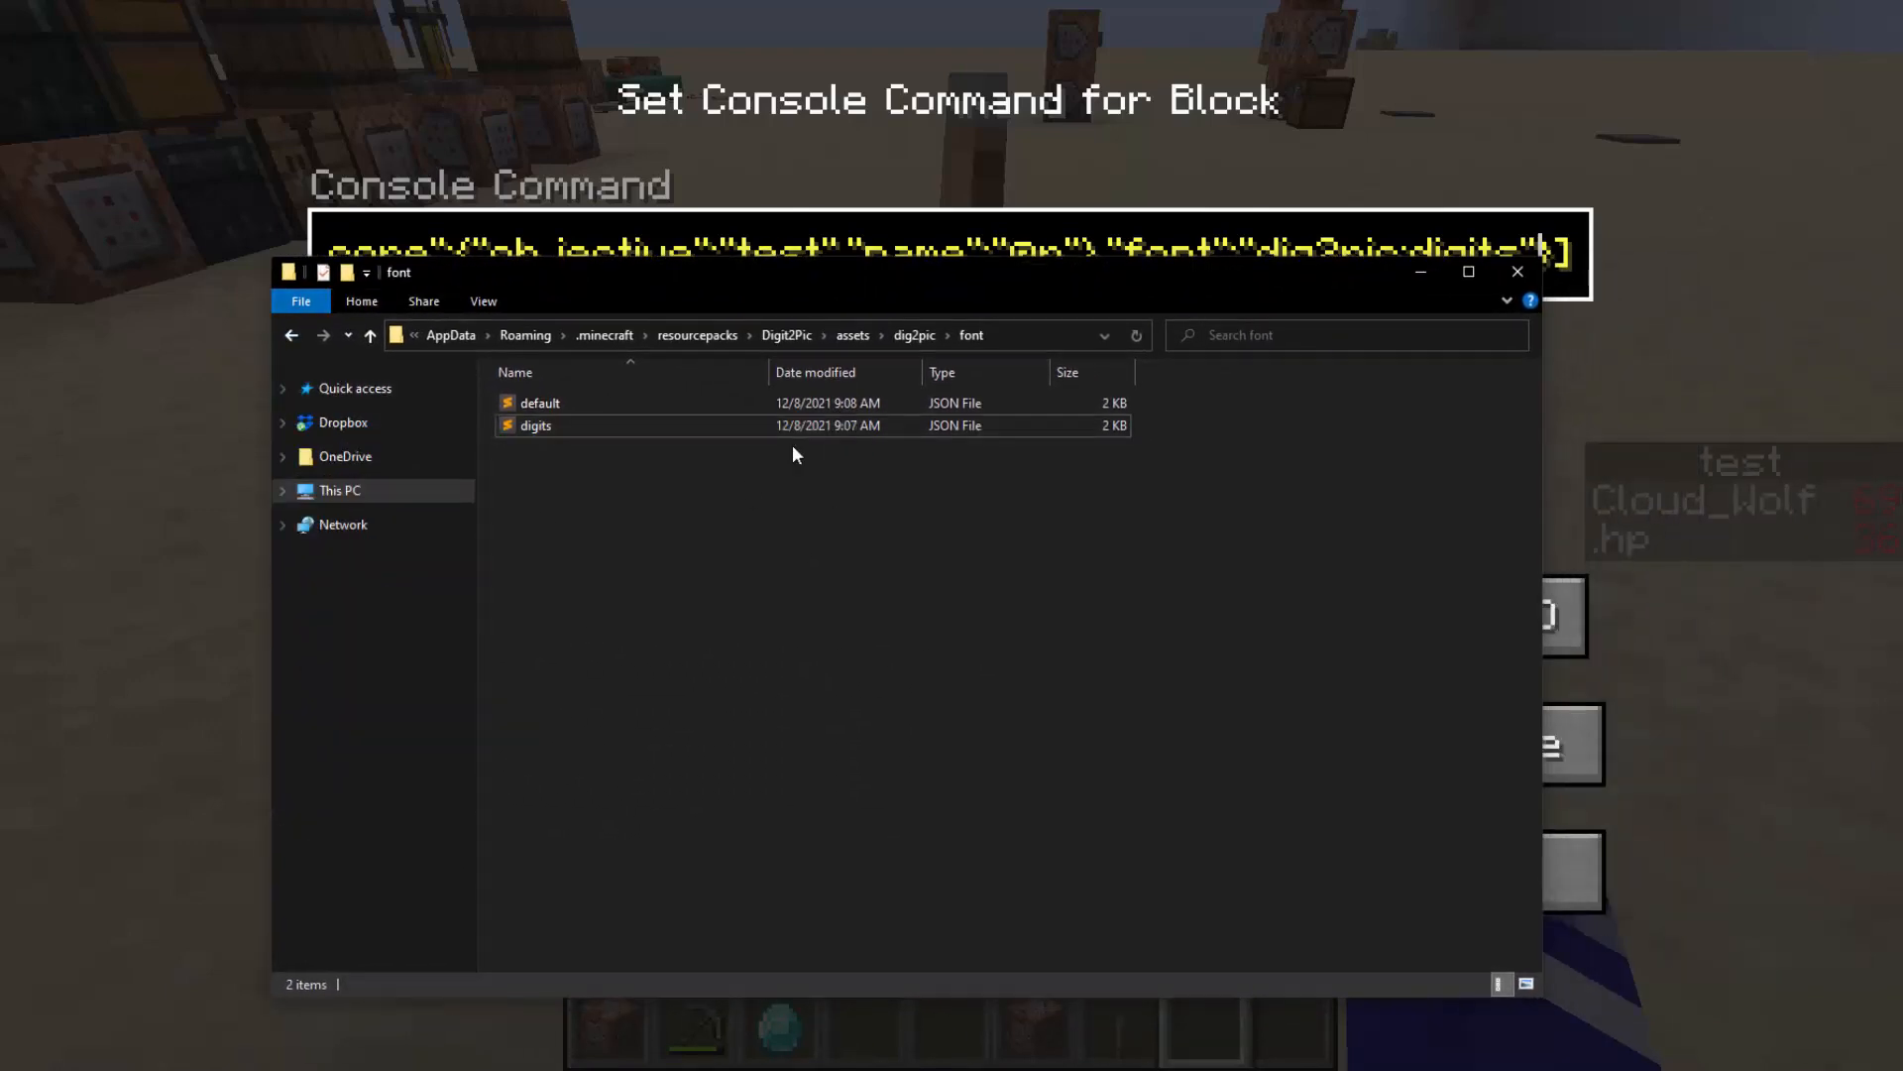
# Browse to Digit2Pic > assets > dig2pic > font, close the stray Sublime window, and open the digits JSON
pyautogui.click(928, 335)
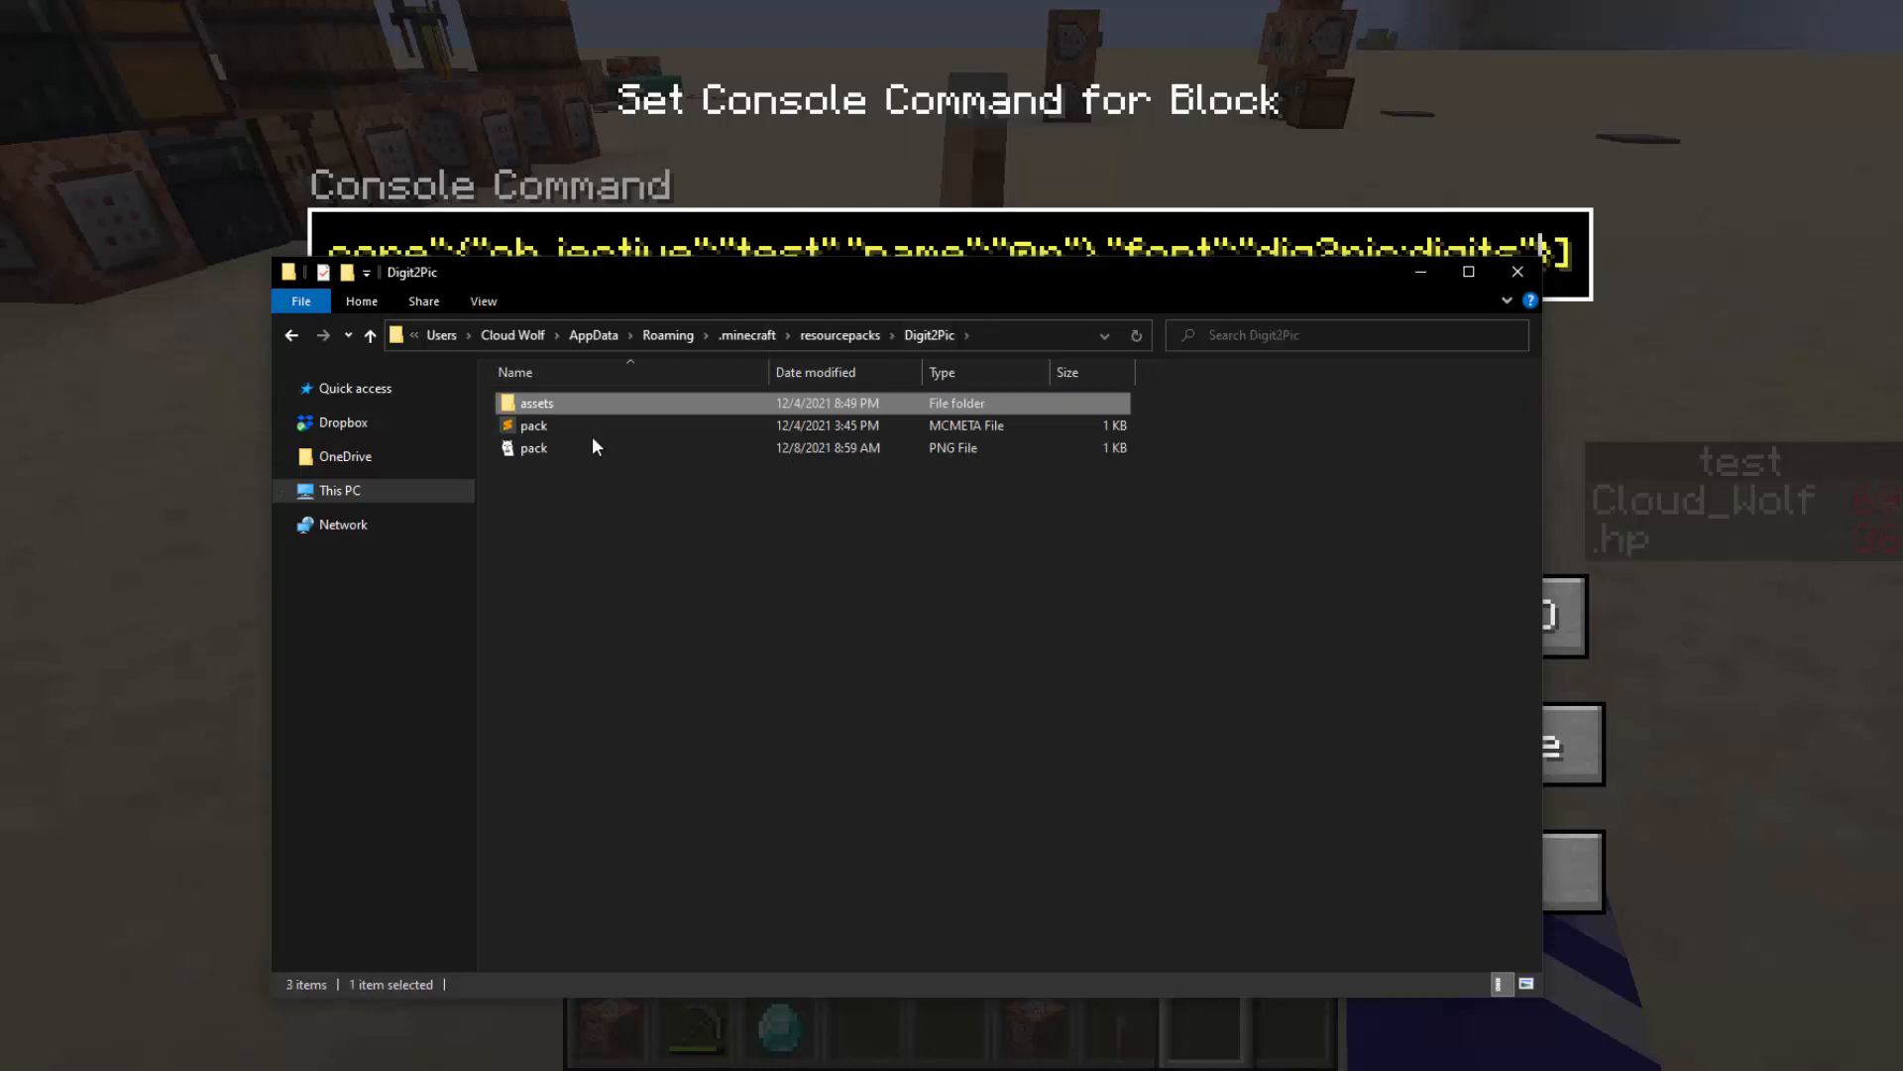
pyautogui.doubleClick(536, 402)
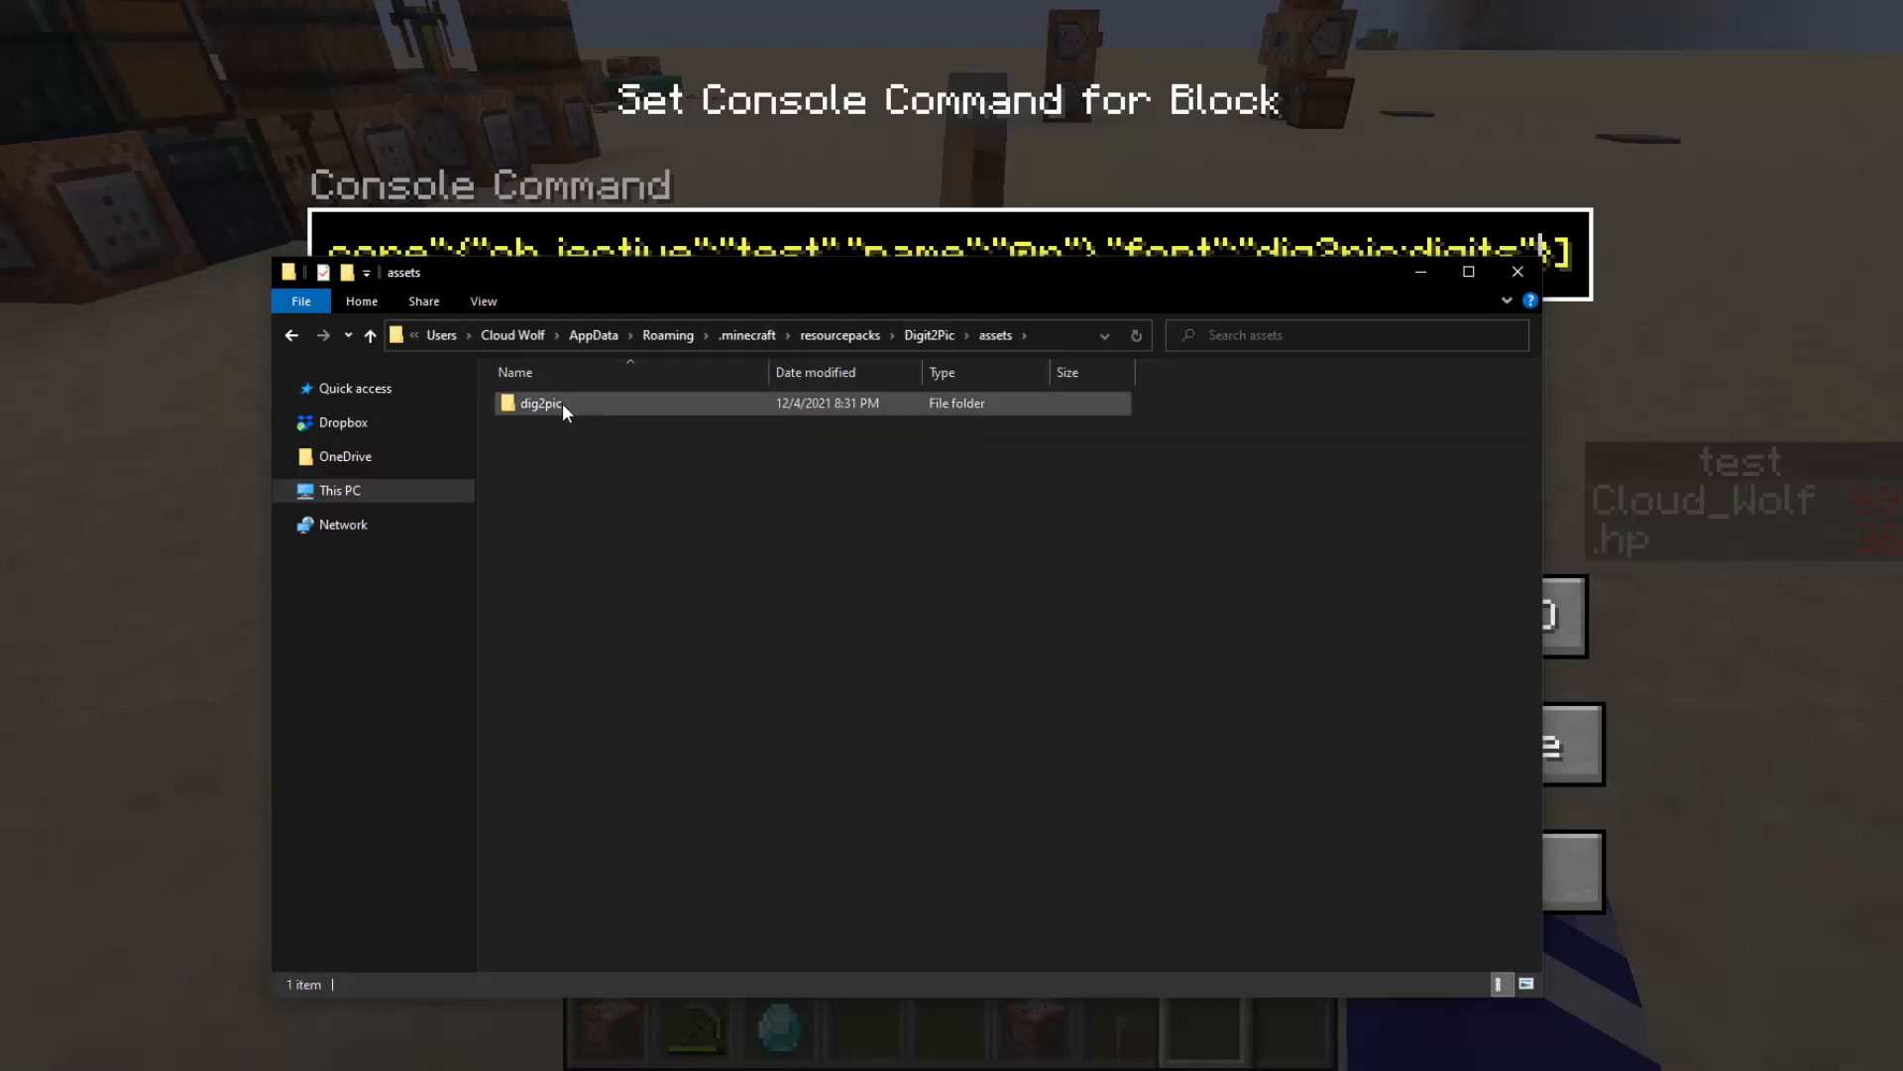
pyautogui.moveTo(540, 402)
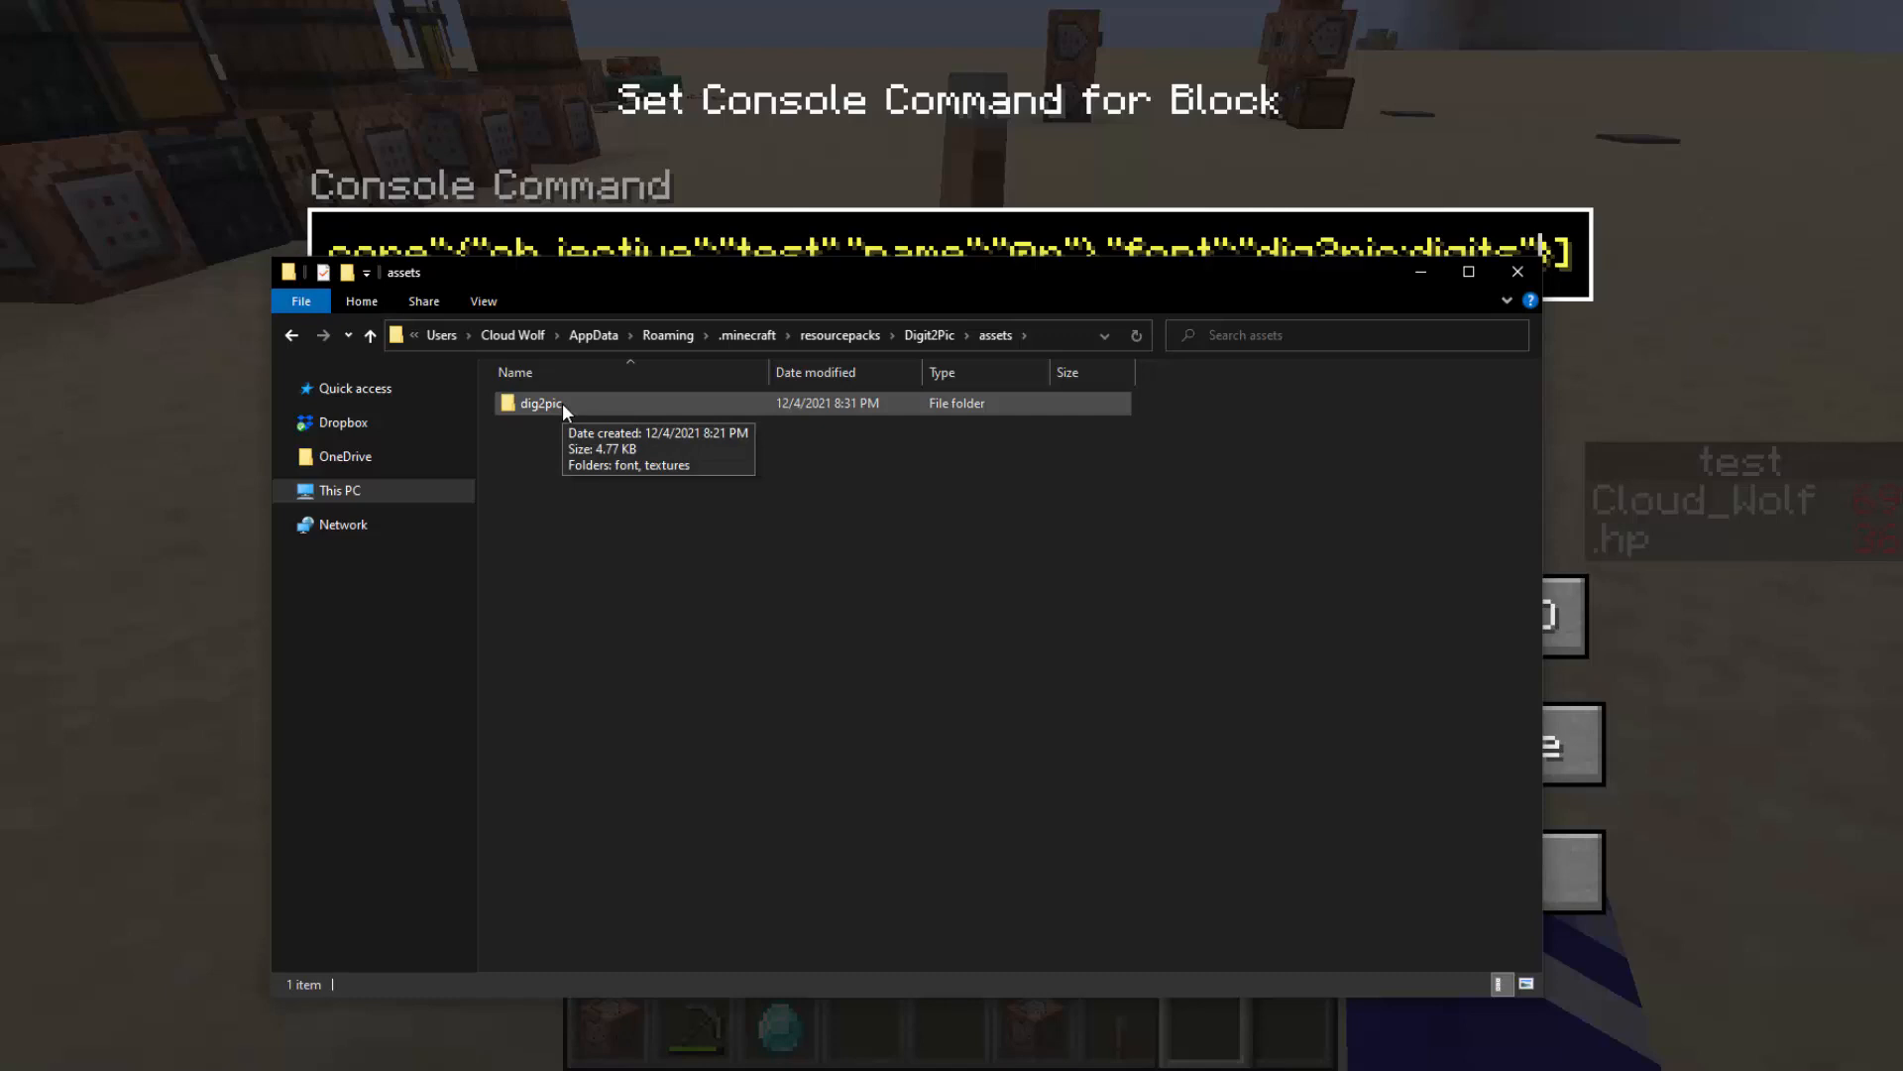
pyautogui.doubleClick(540, 401)
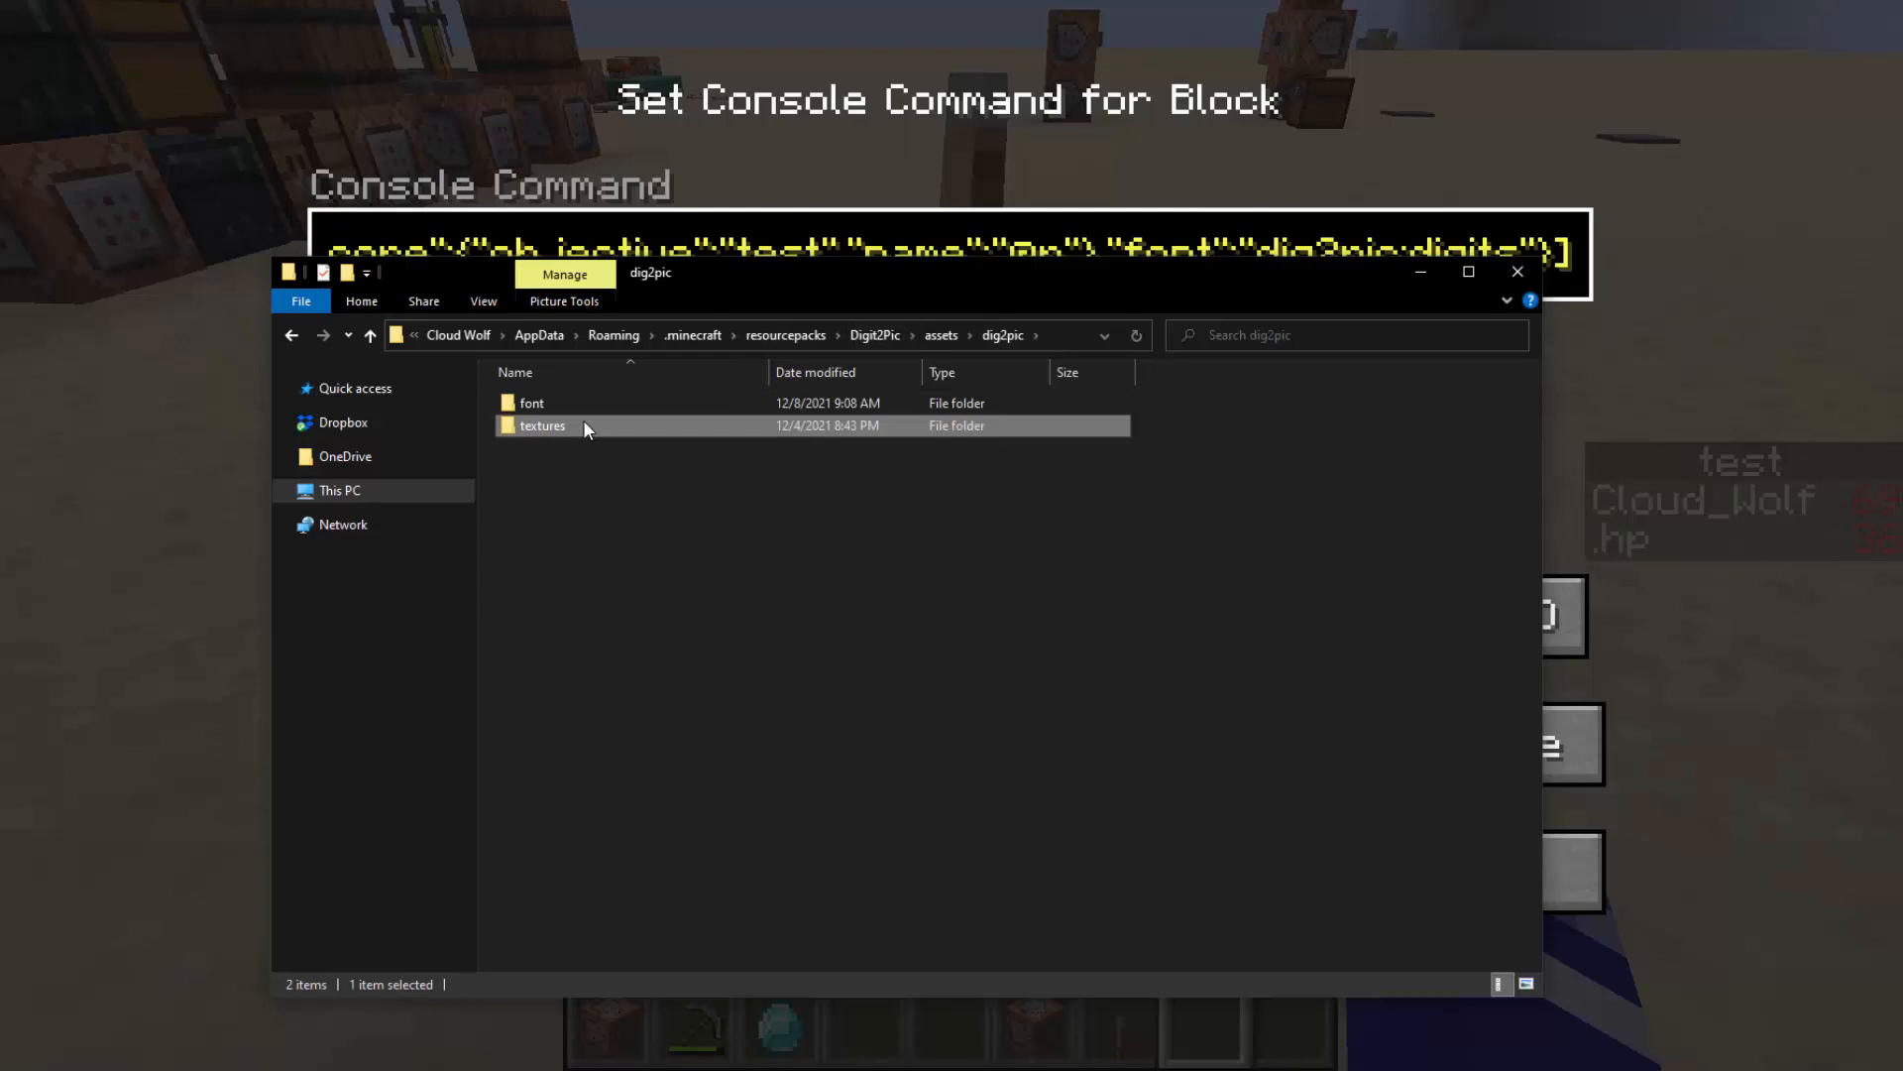
pyautogui.doubleClick(542, 426)
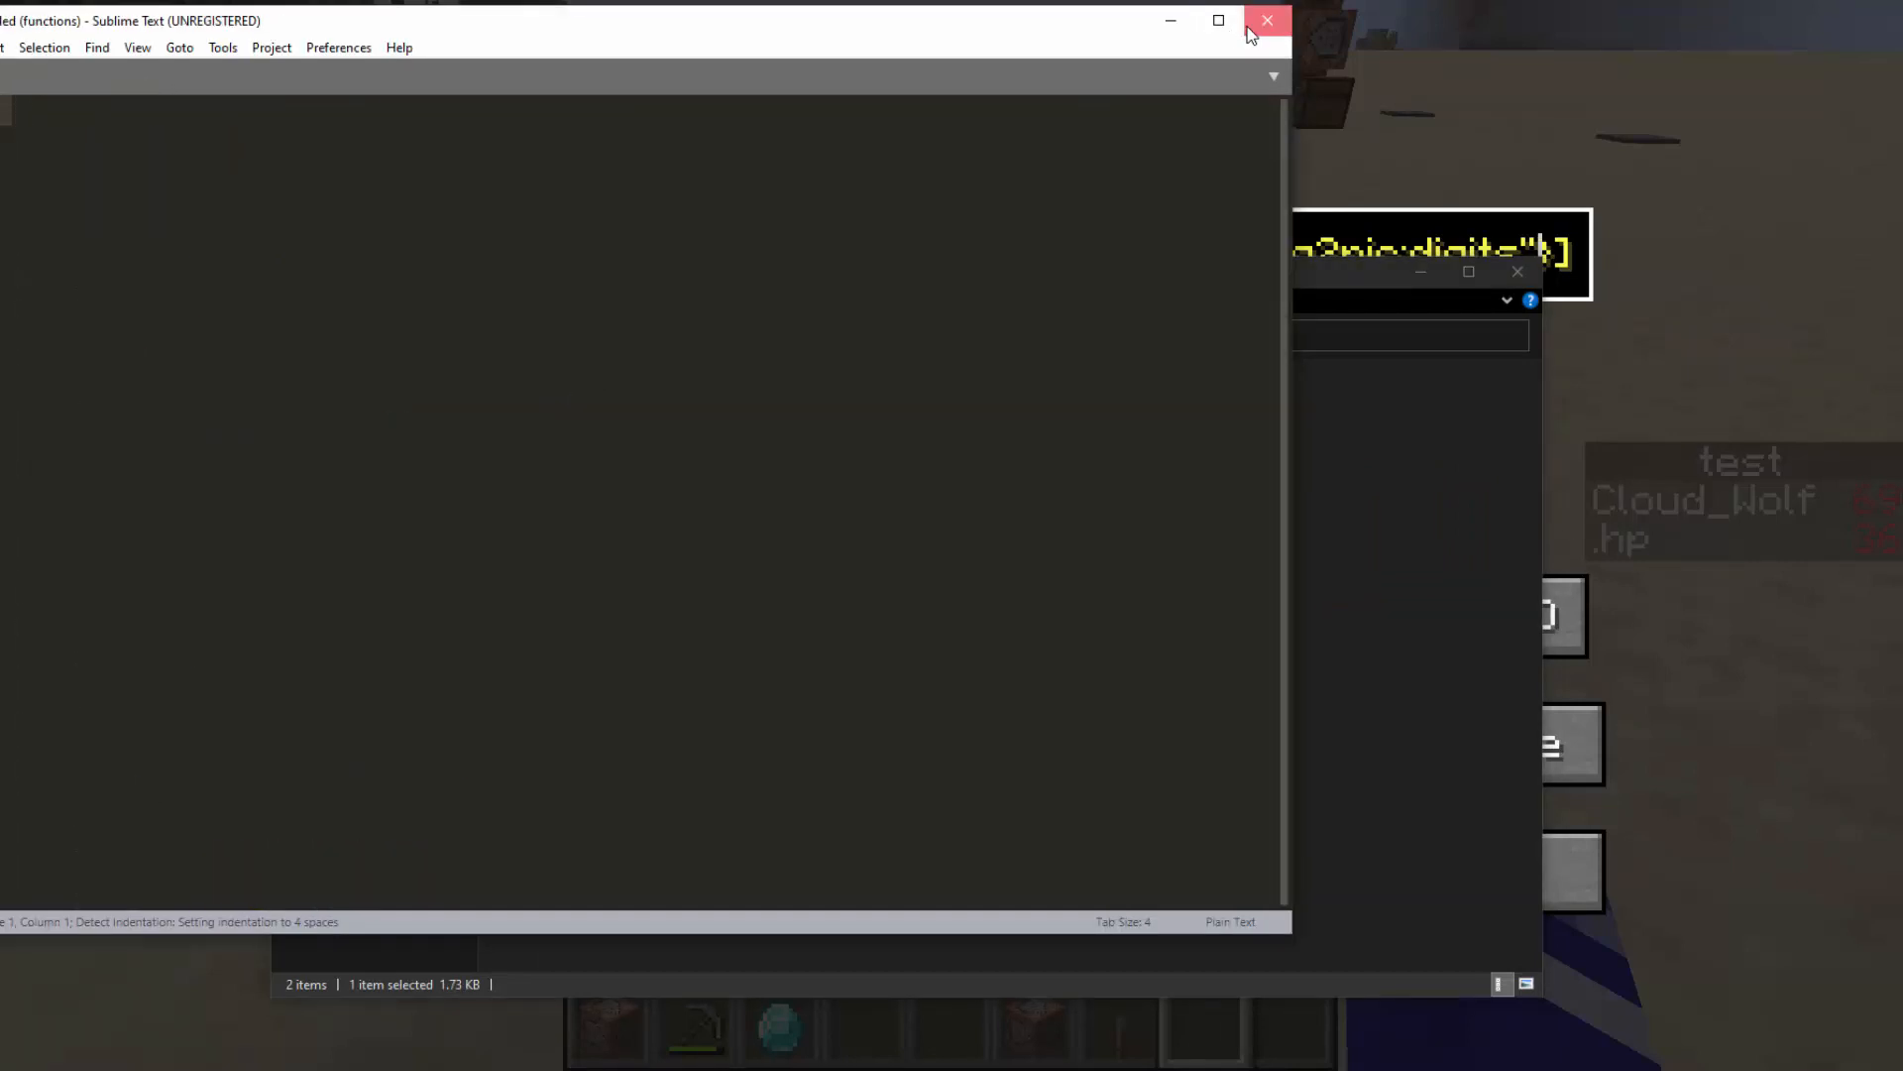
pyautogui.click(1267, 21)
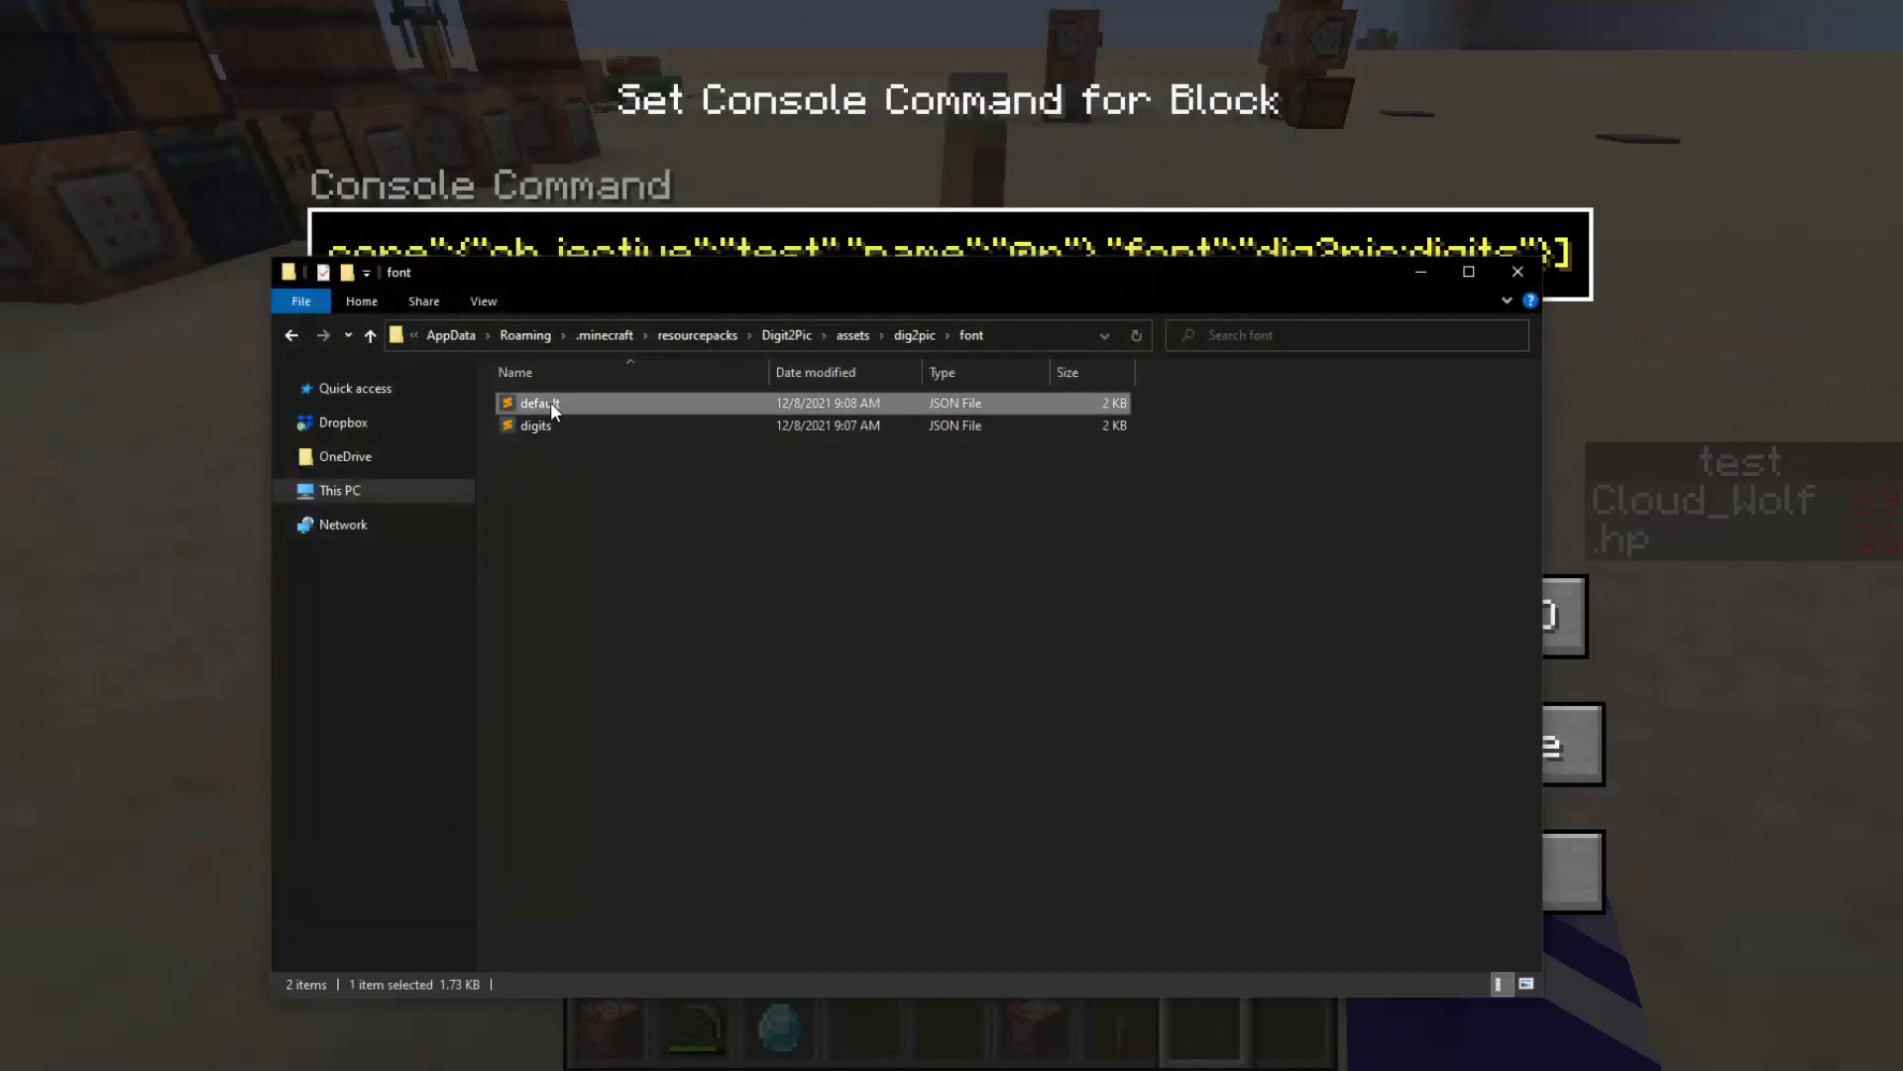
pyautogui.doubleClick(540, 401)
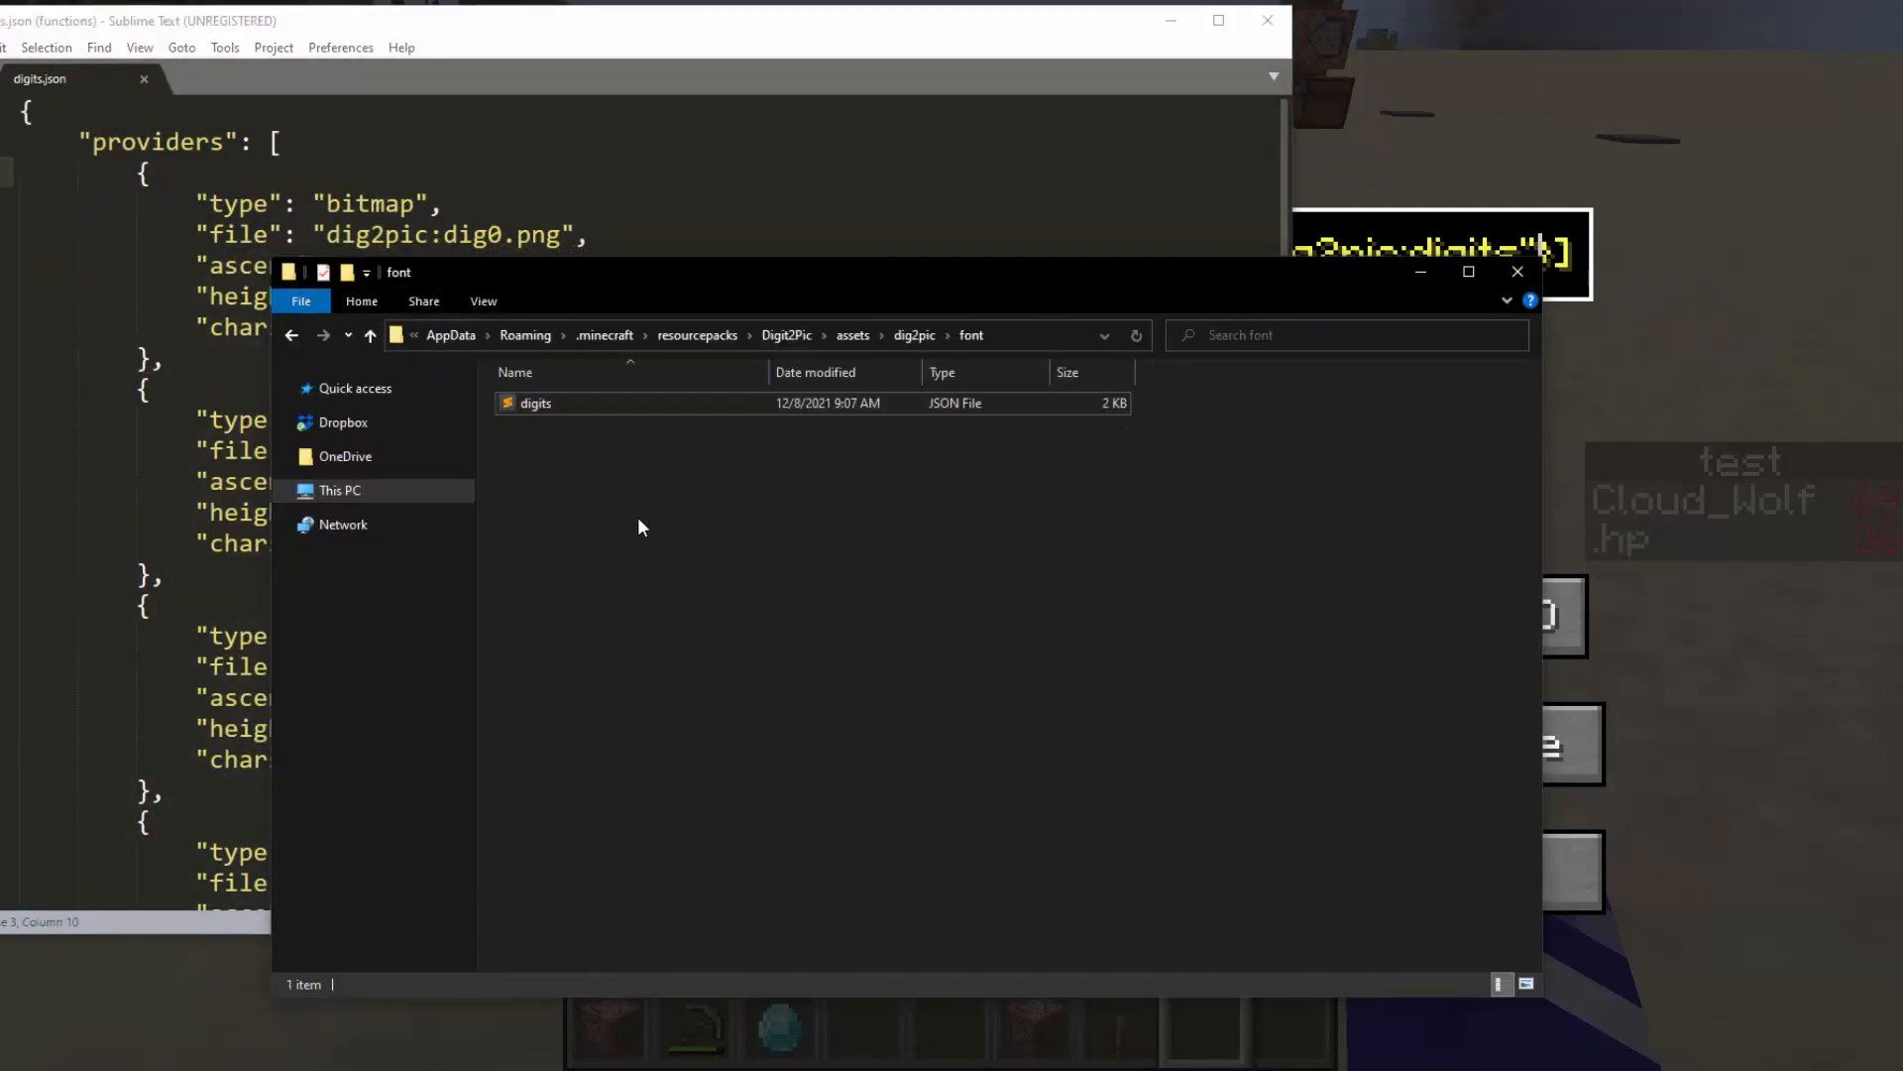
# Bring digits.json forward, select the \u0030 code, and scroll through the dig0–dig3 bitmap providers
pyautogui.click(535, 403)
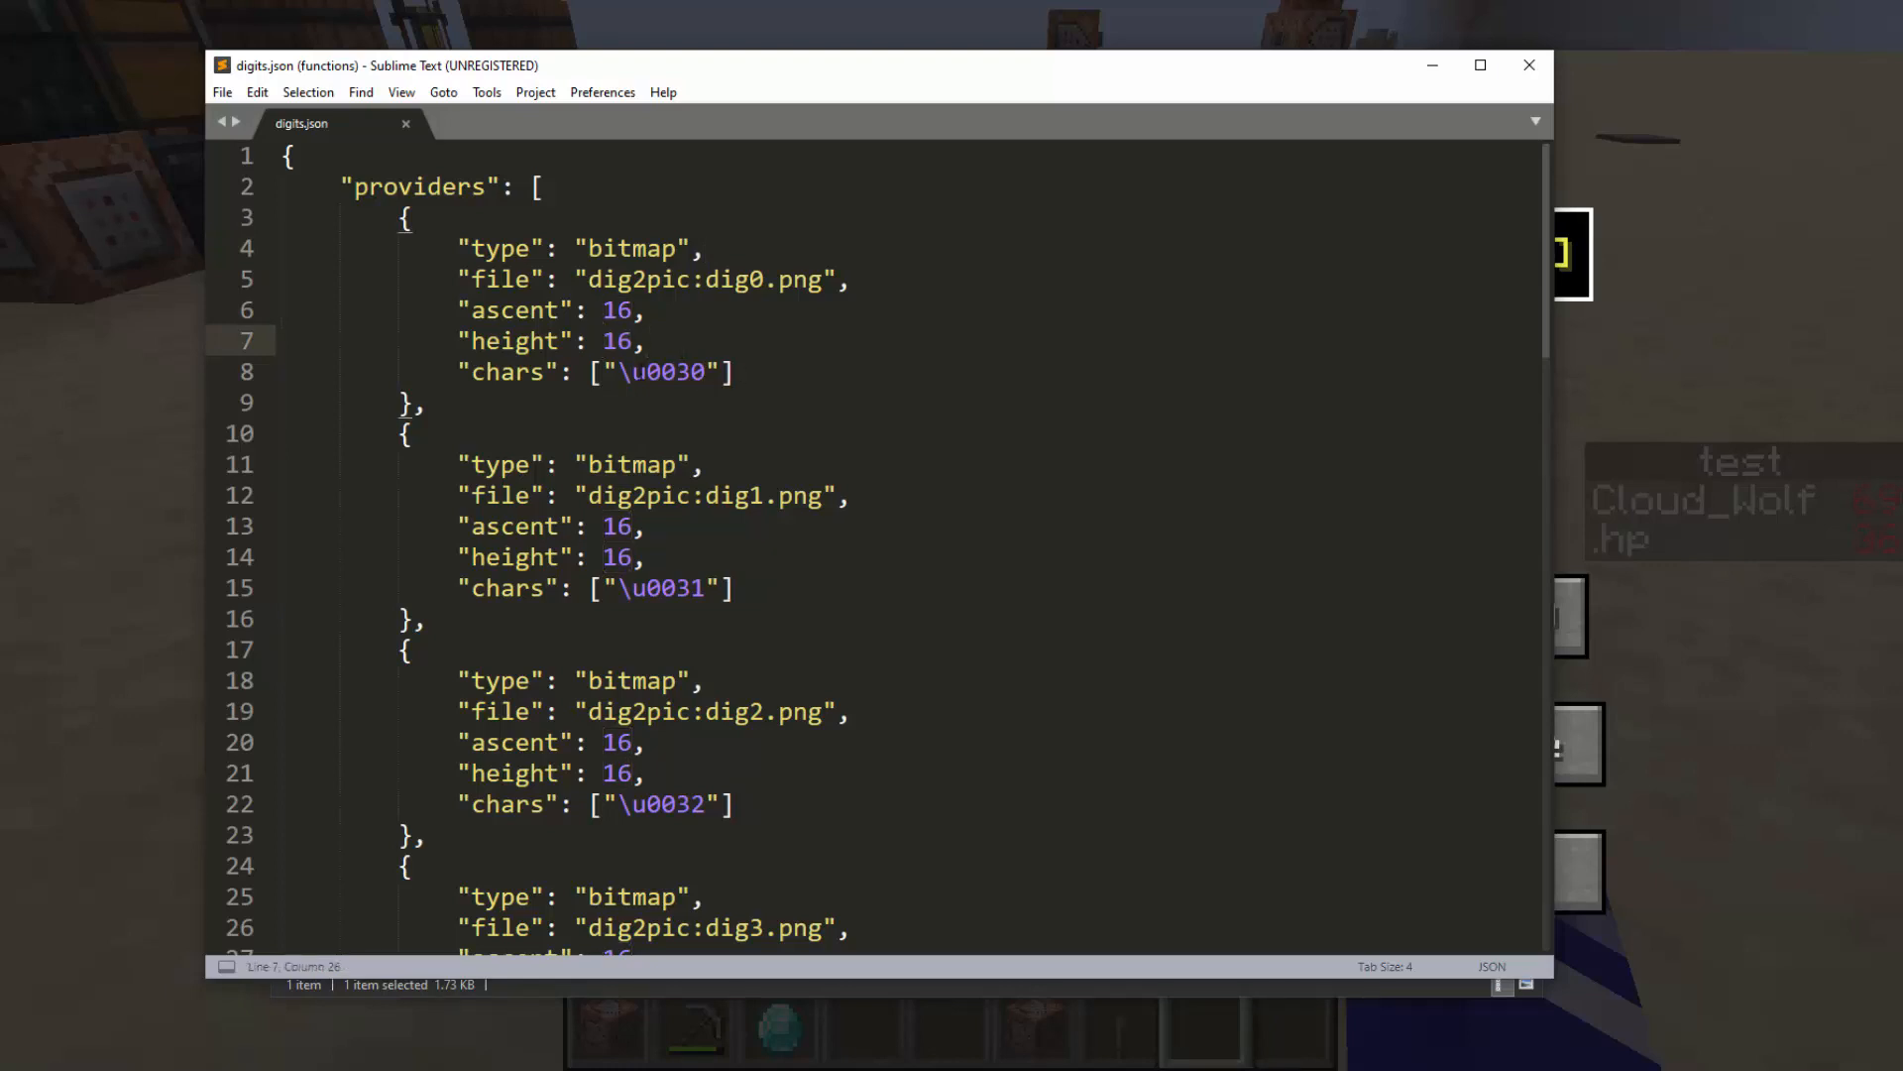
pyautogui.doubleClick(662, 371)
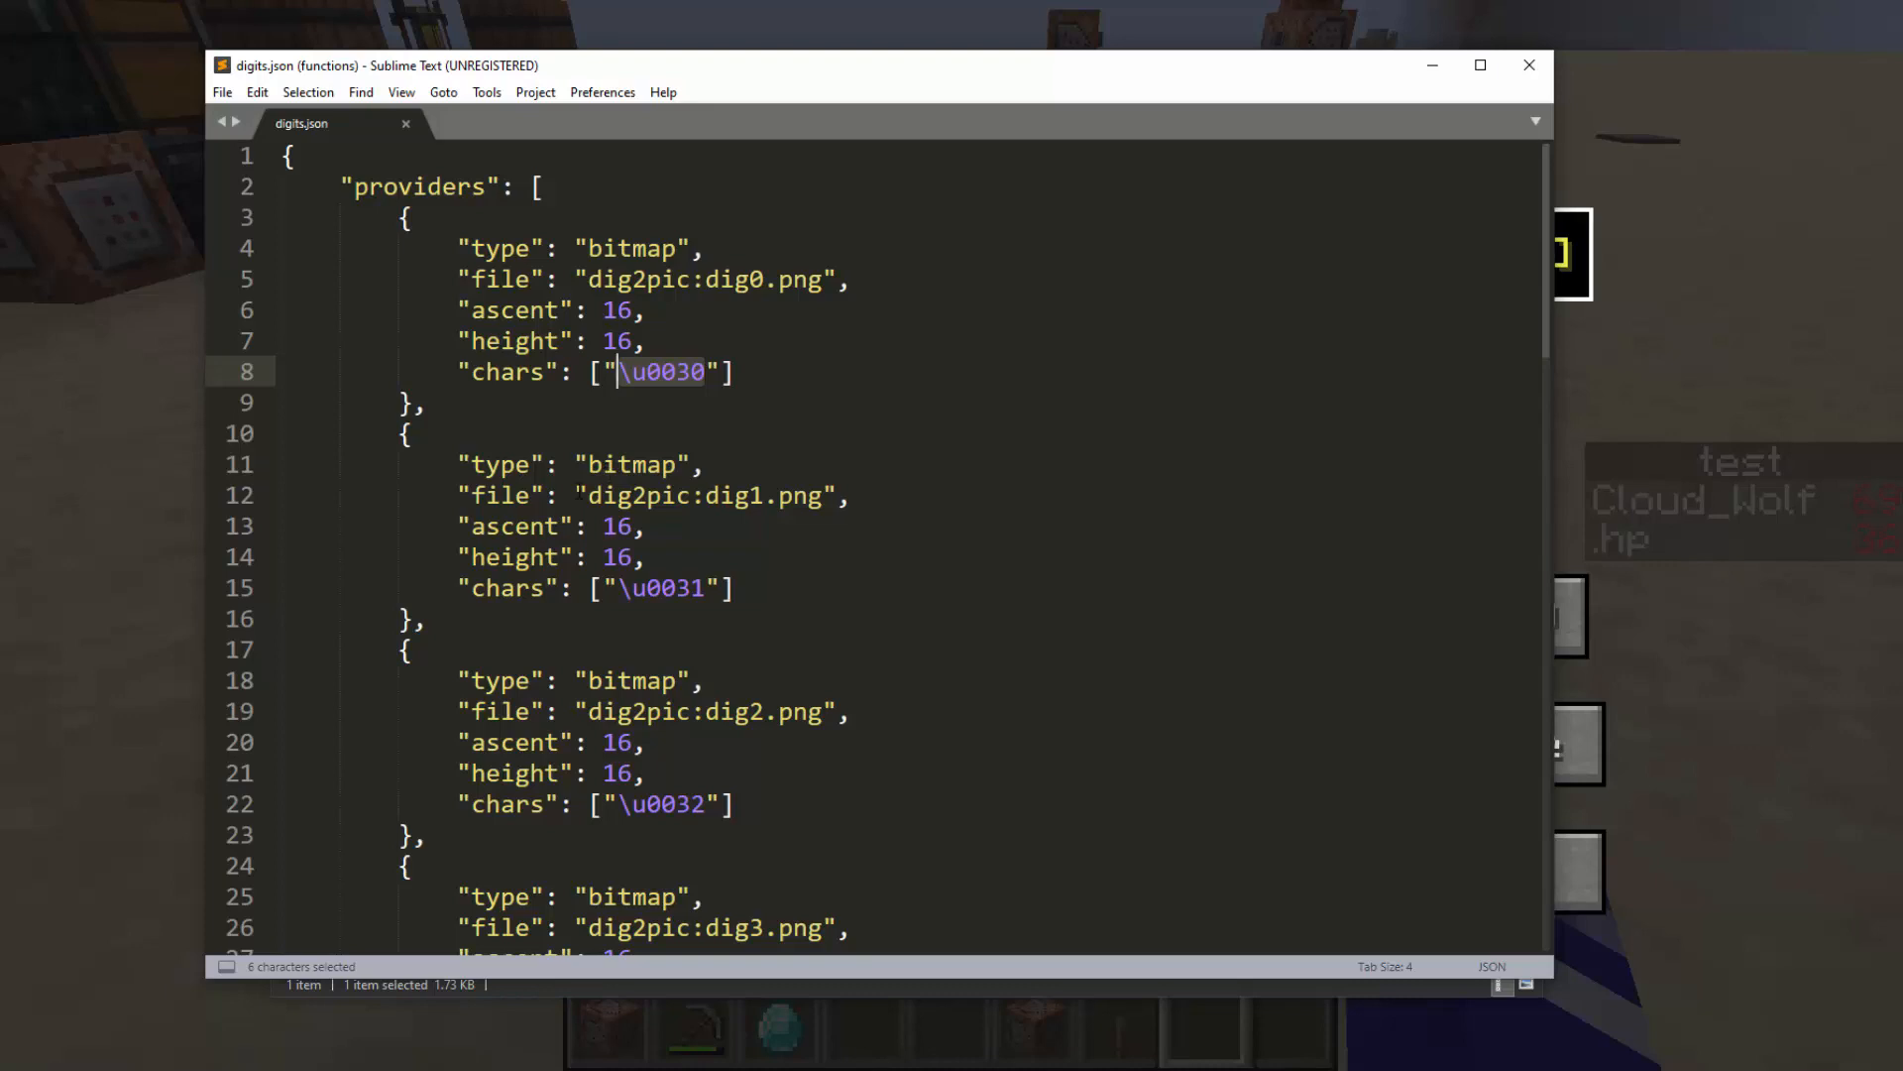
pyautogui.scroll(-3)
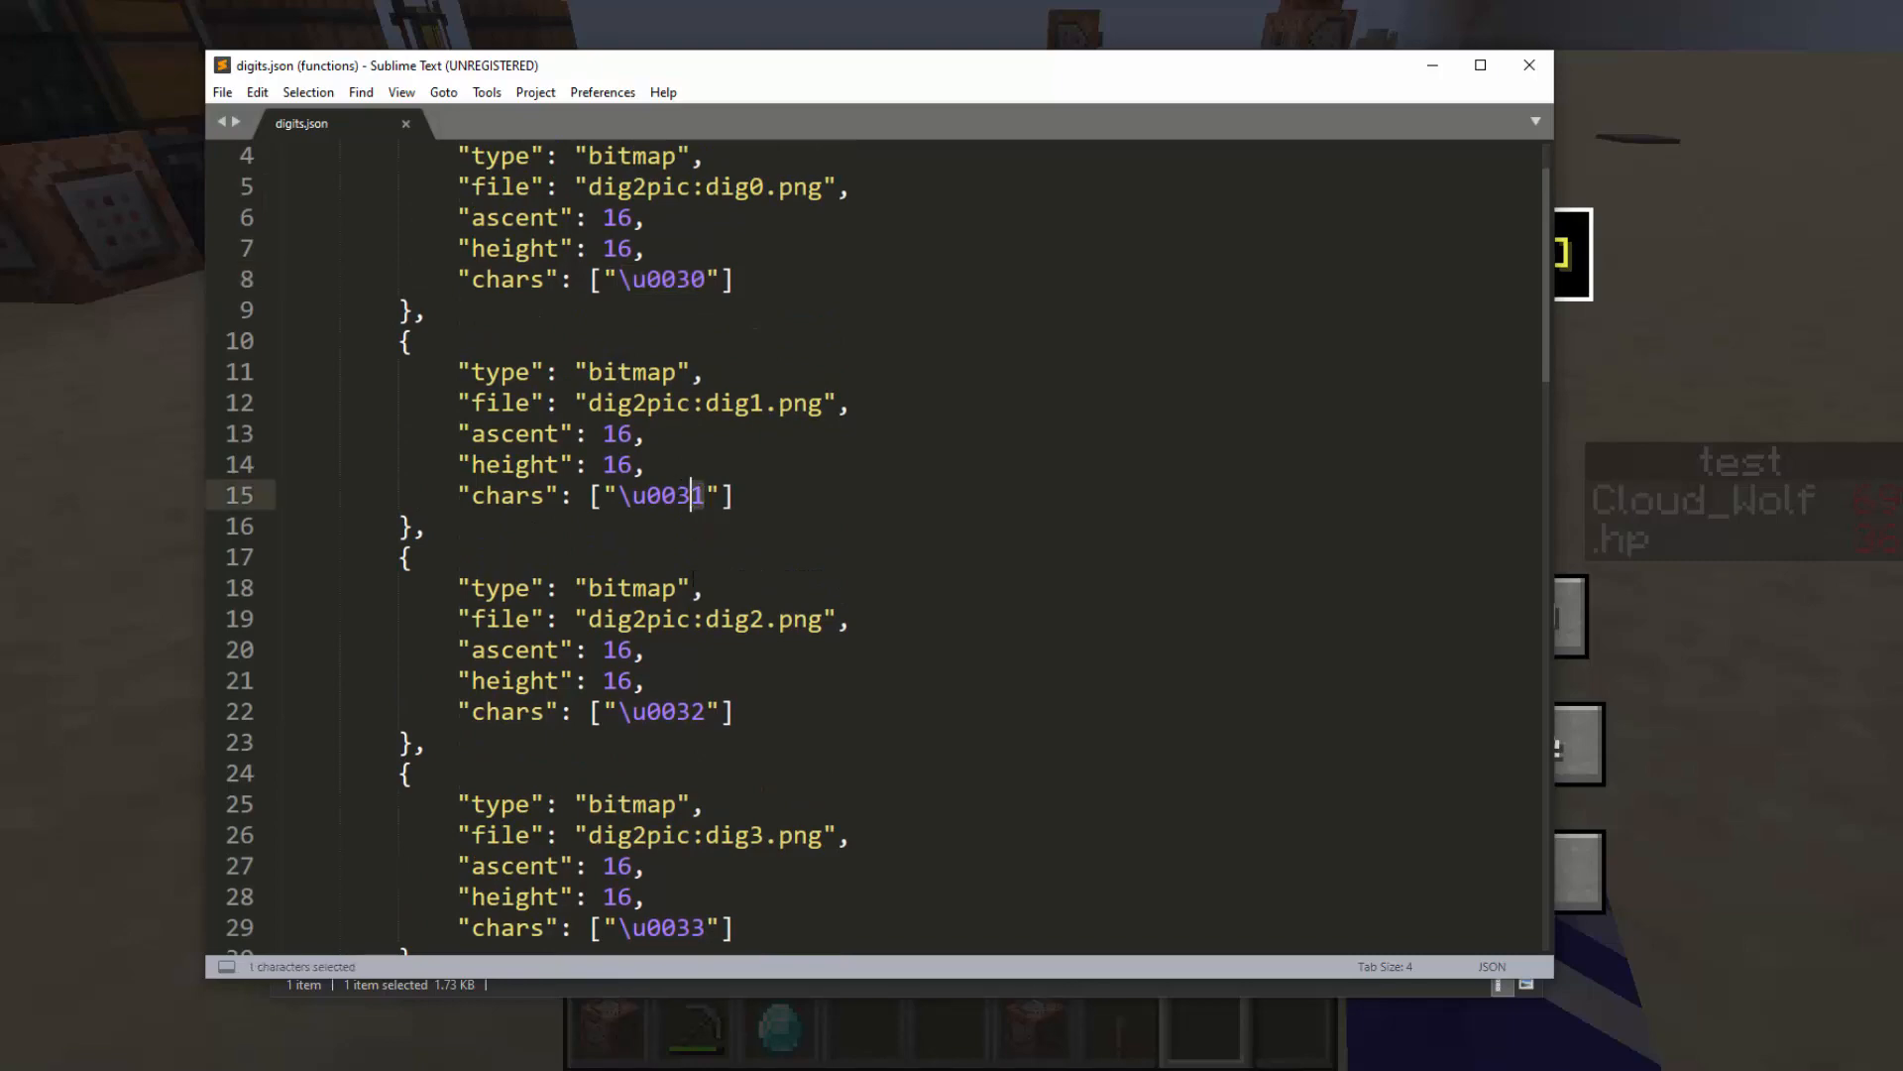
pyautogui.scroll(-3)
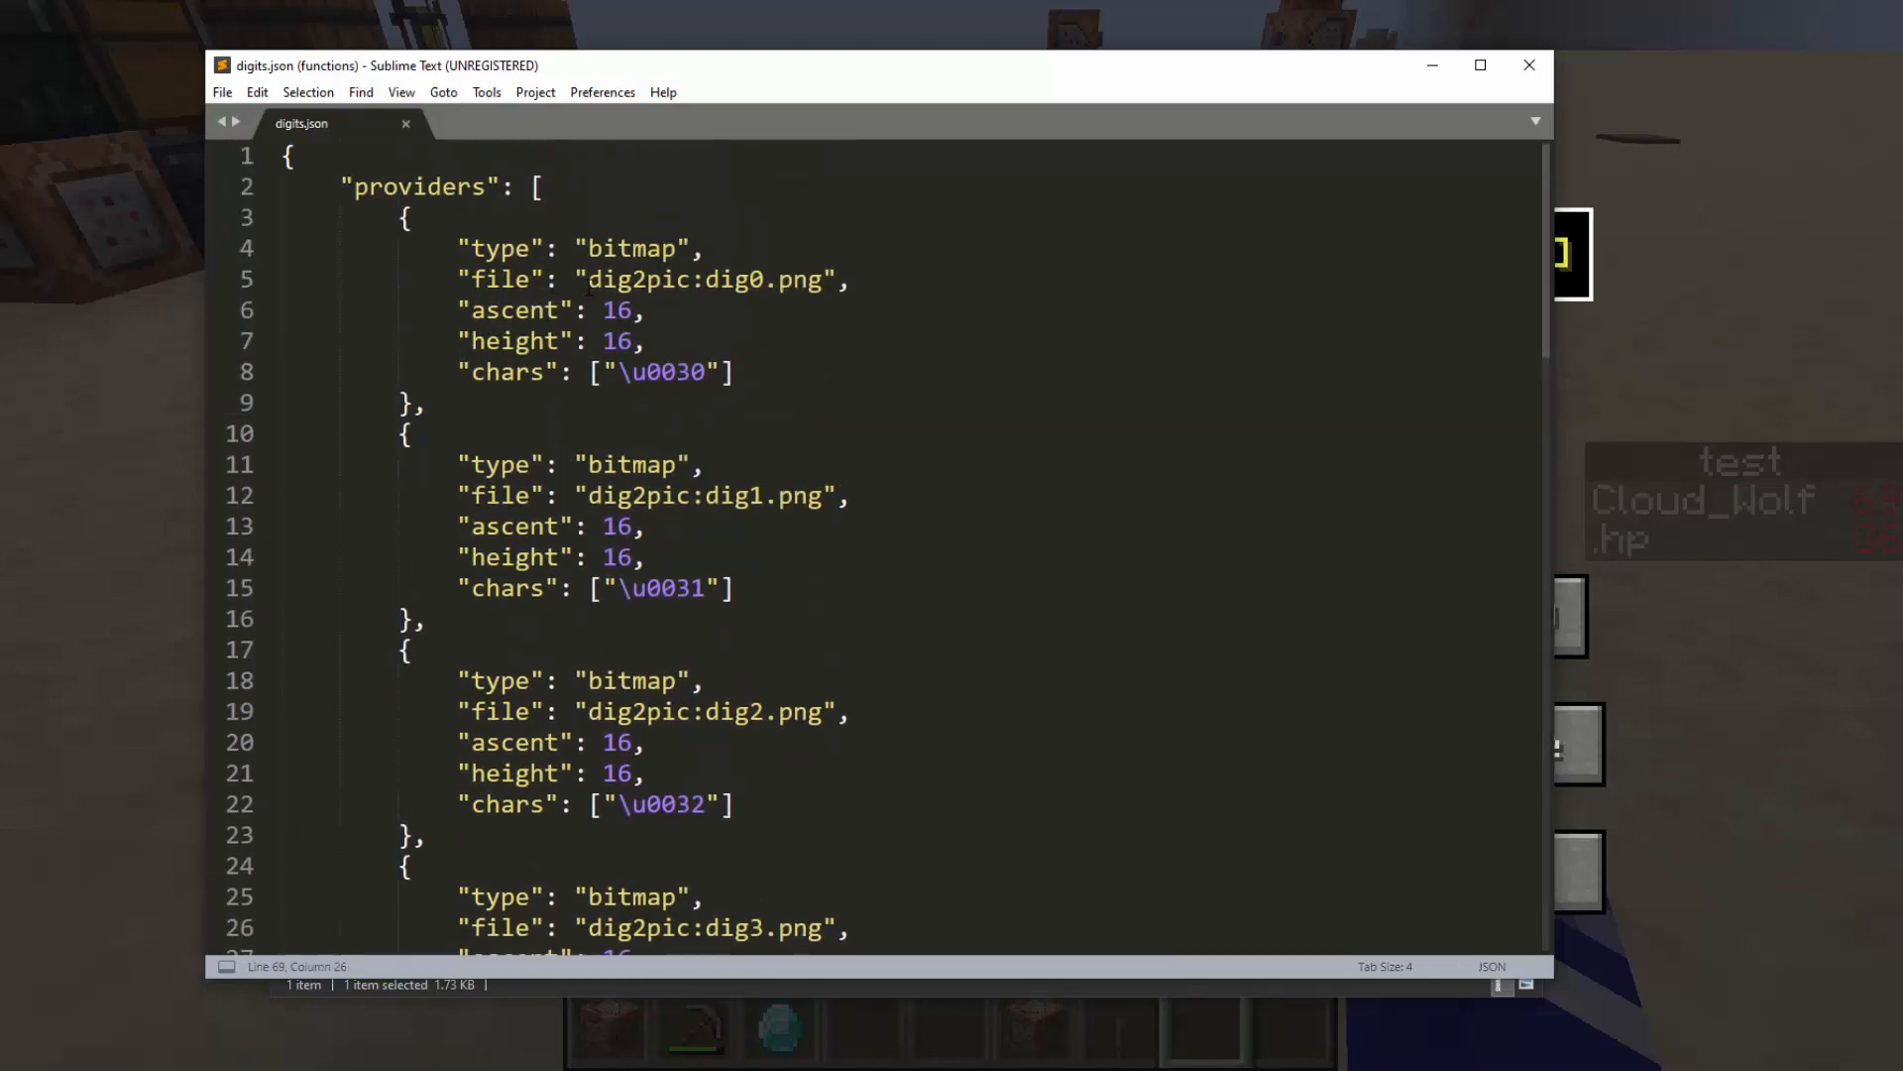
pyautogui.doubleClick(702, 278)
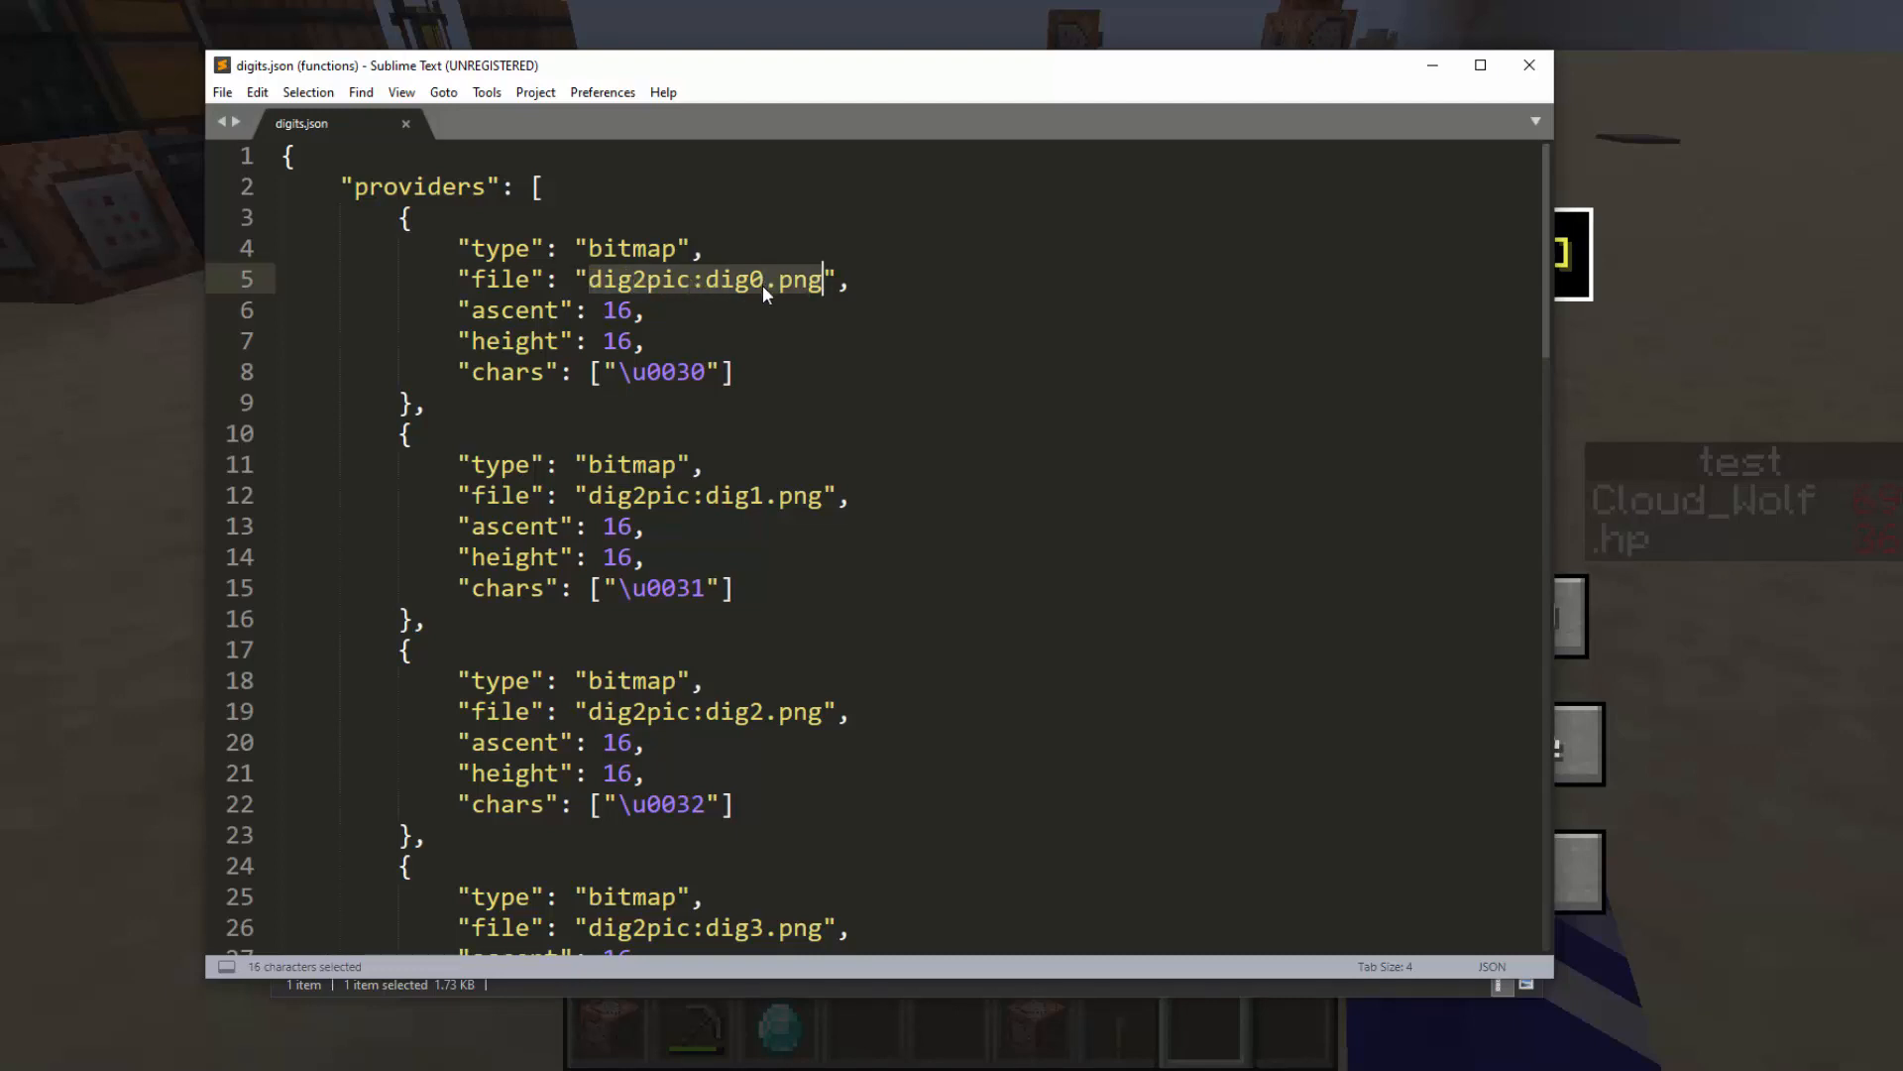
pyautogui.click(763, 278)
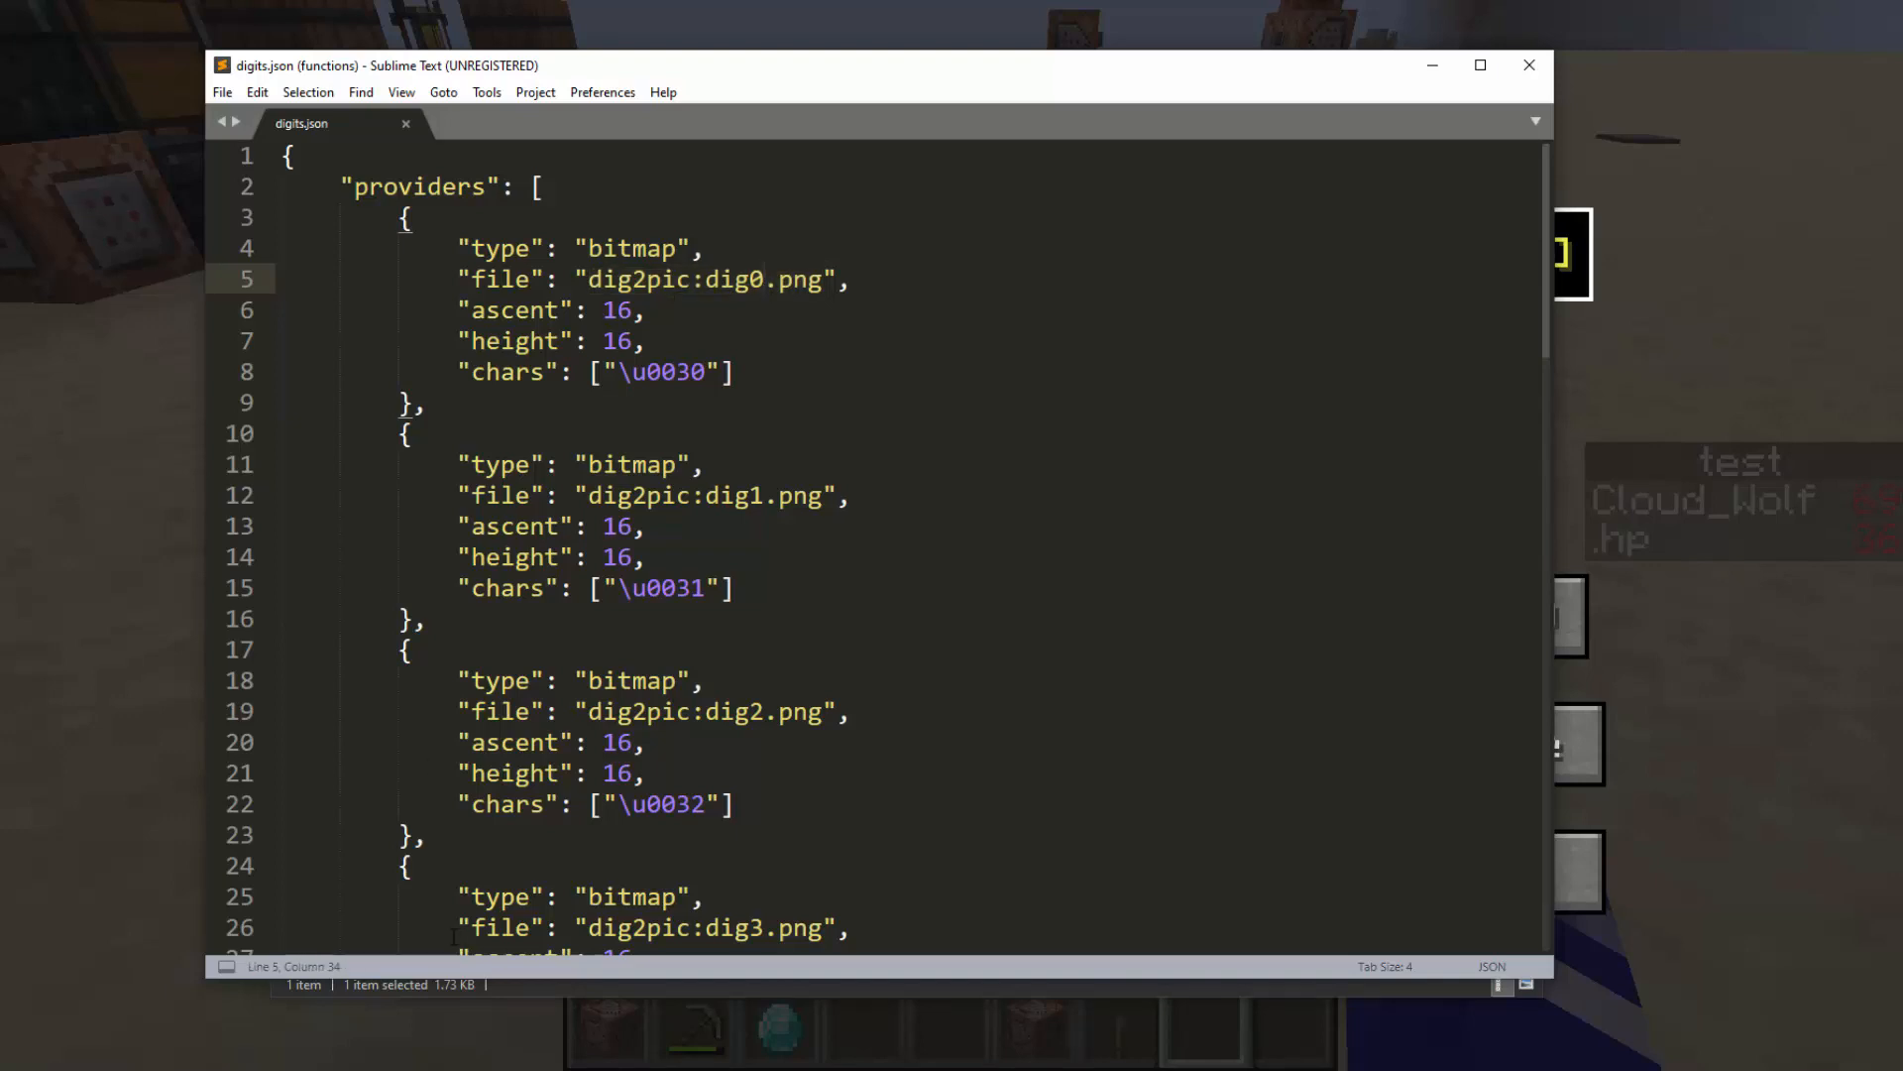
pyautogui.doubleClick(704, 277)
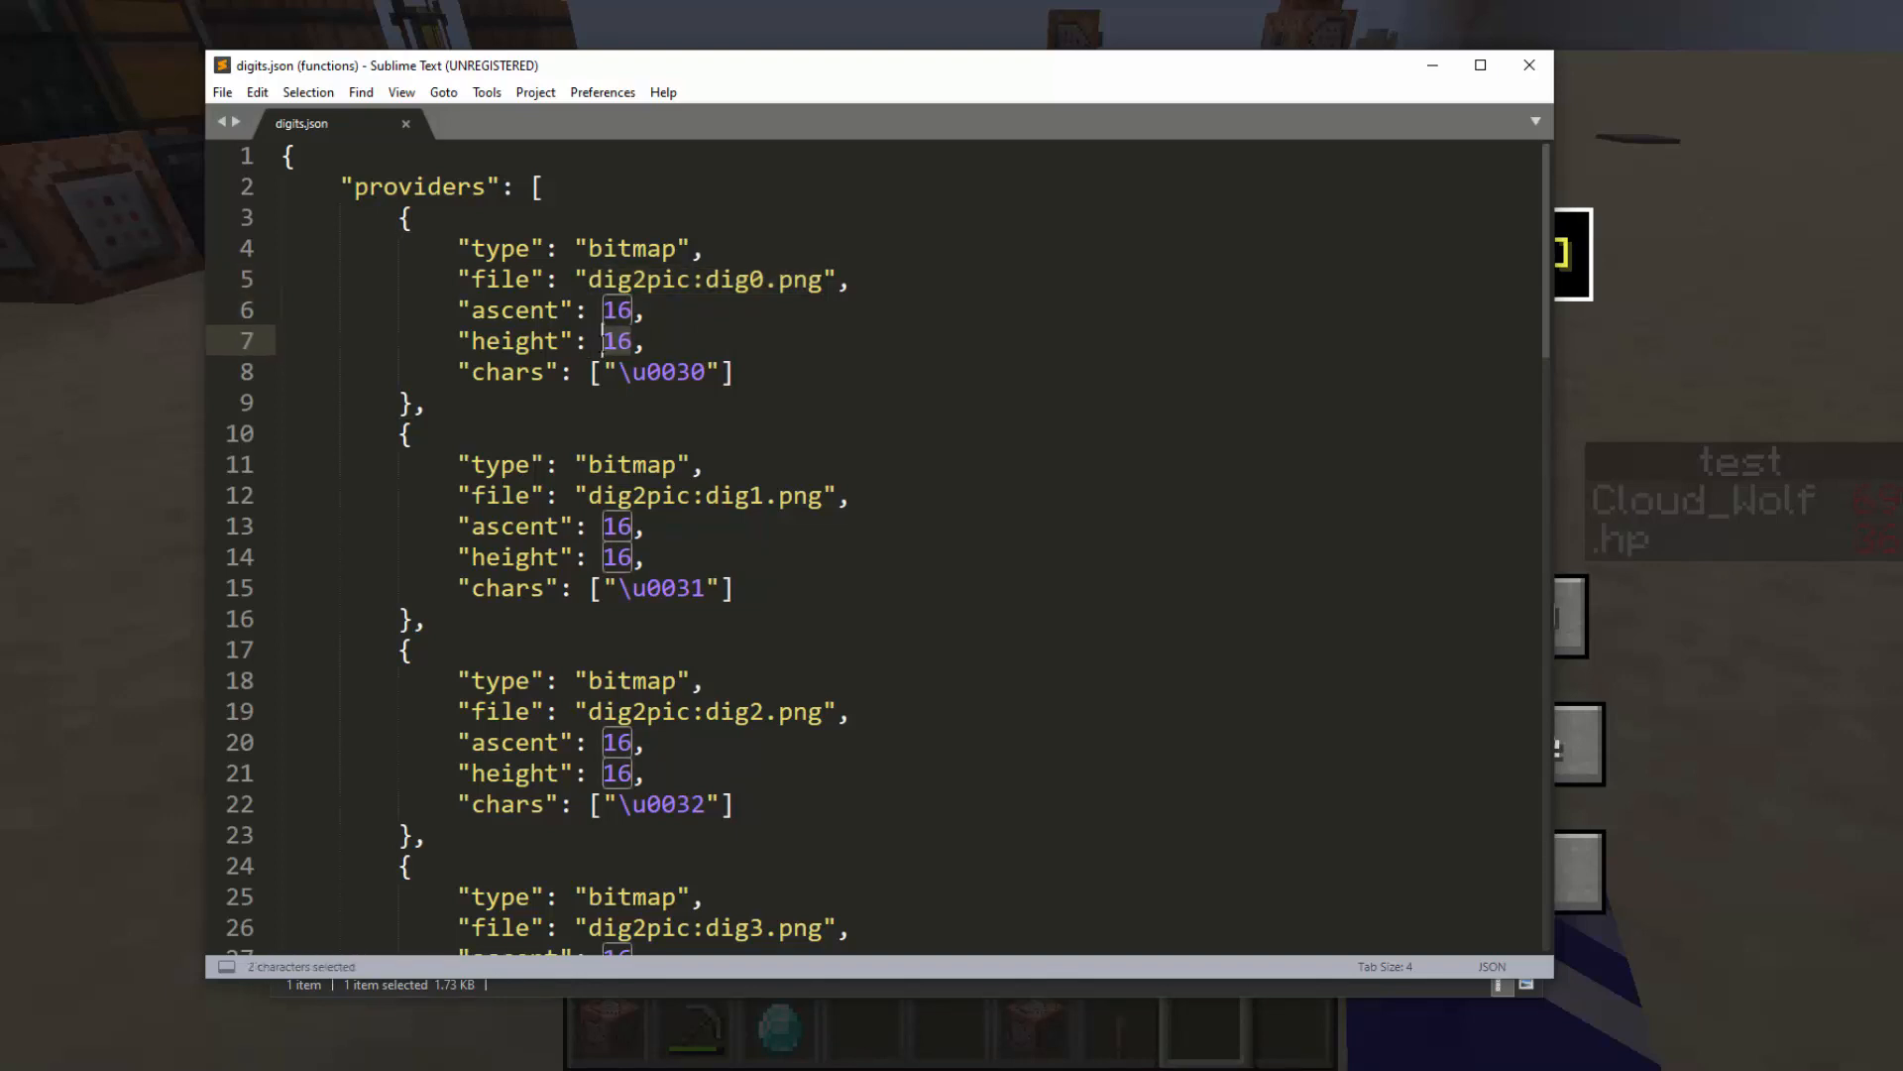
pyautogui.moveTo(619, 357)
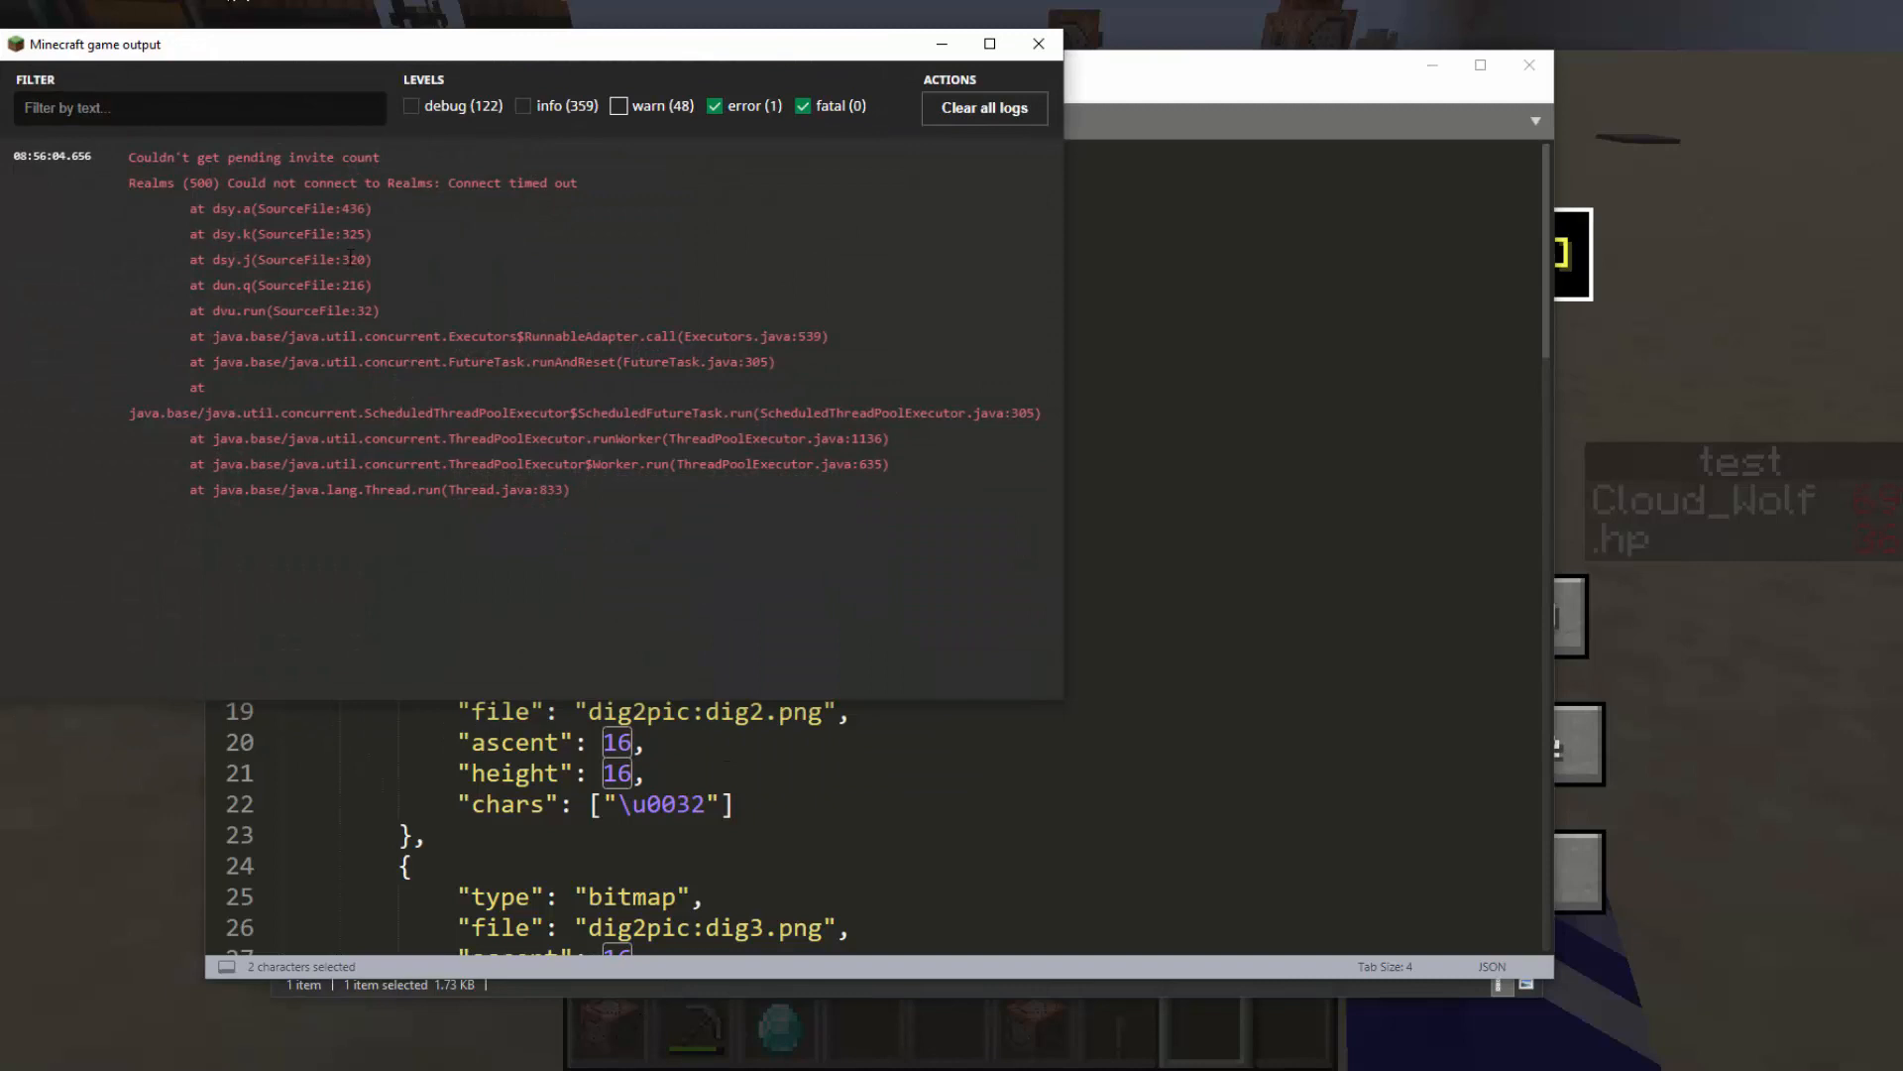
# Close the Minecraft game output log to return to the command block
pyautogui.click(984, 108)
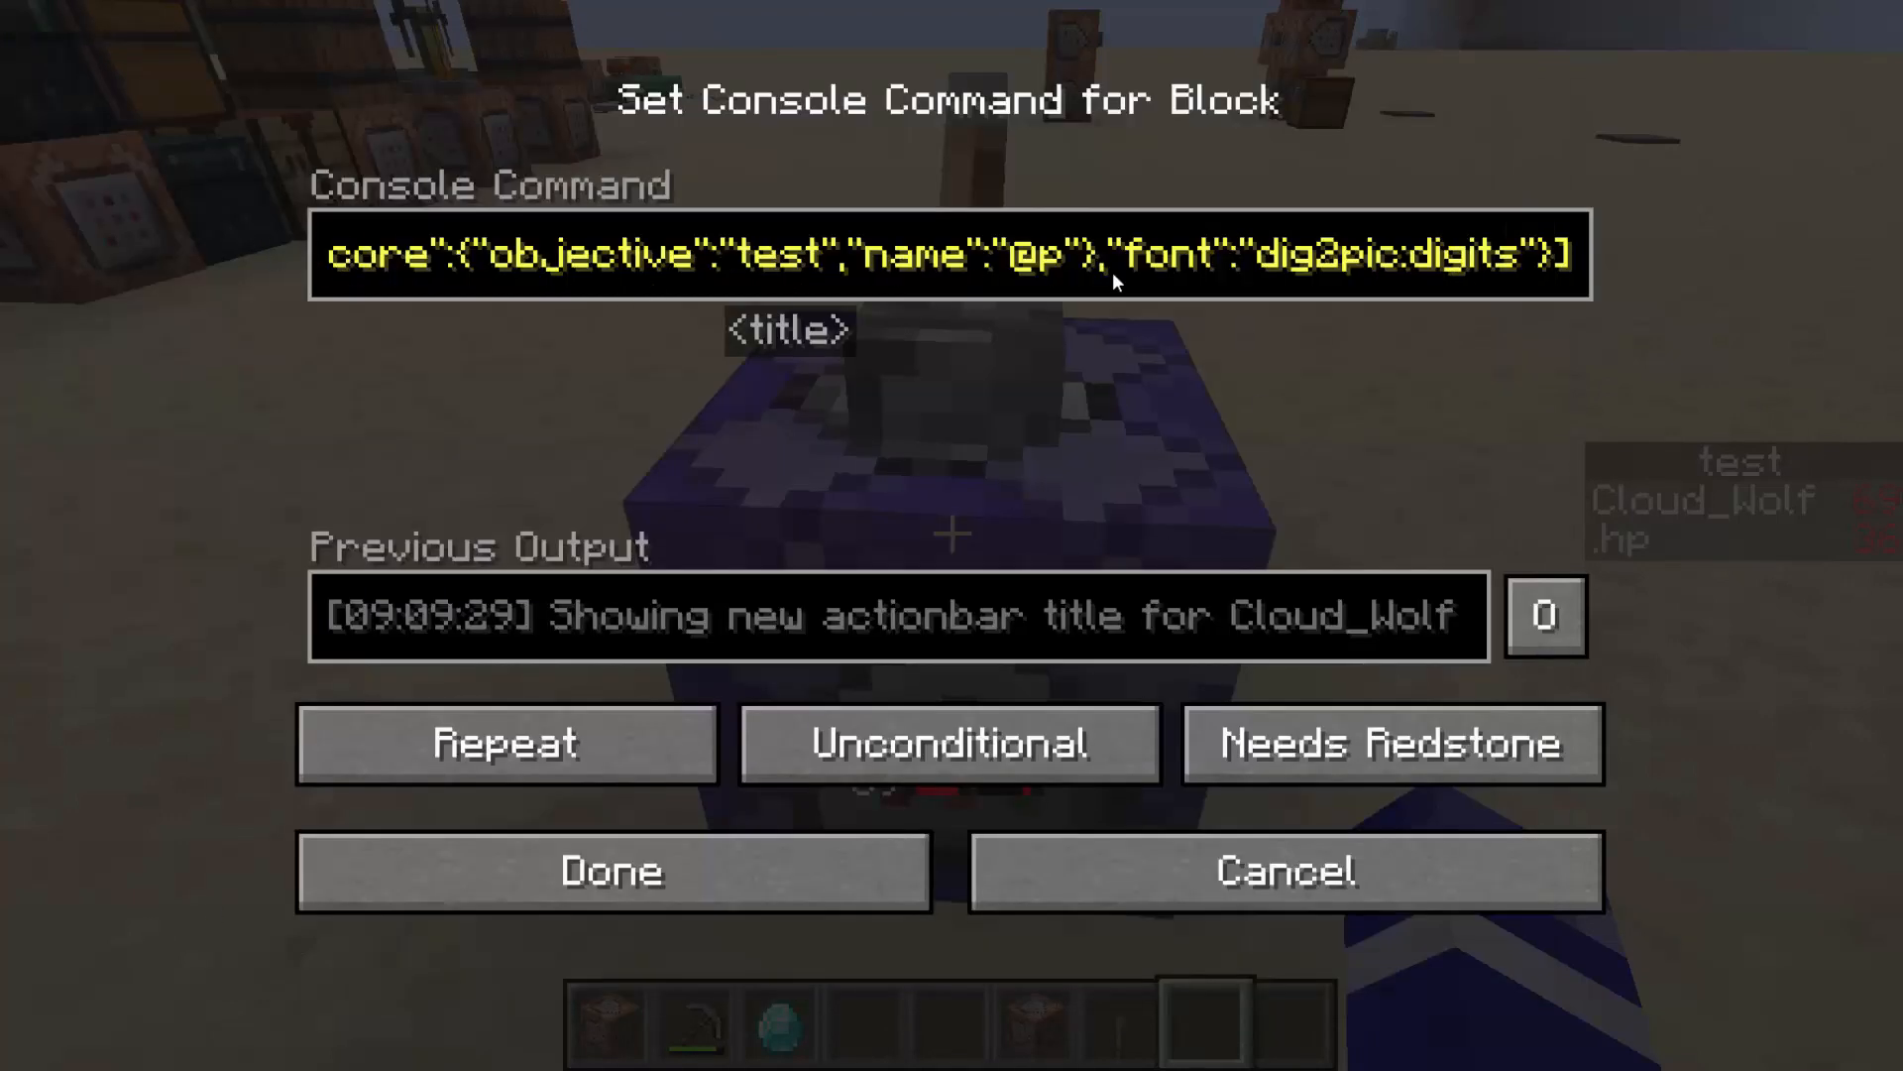
pyautogui.moveTo(1542, 268)
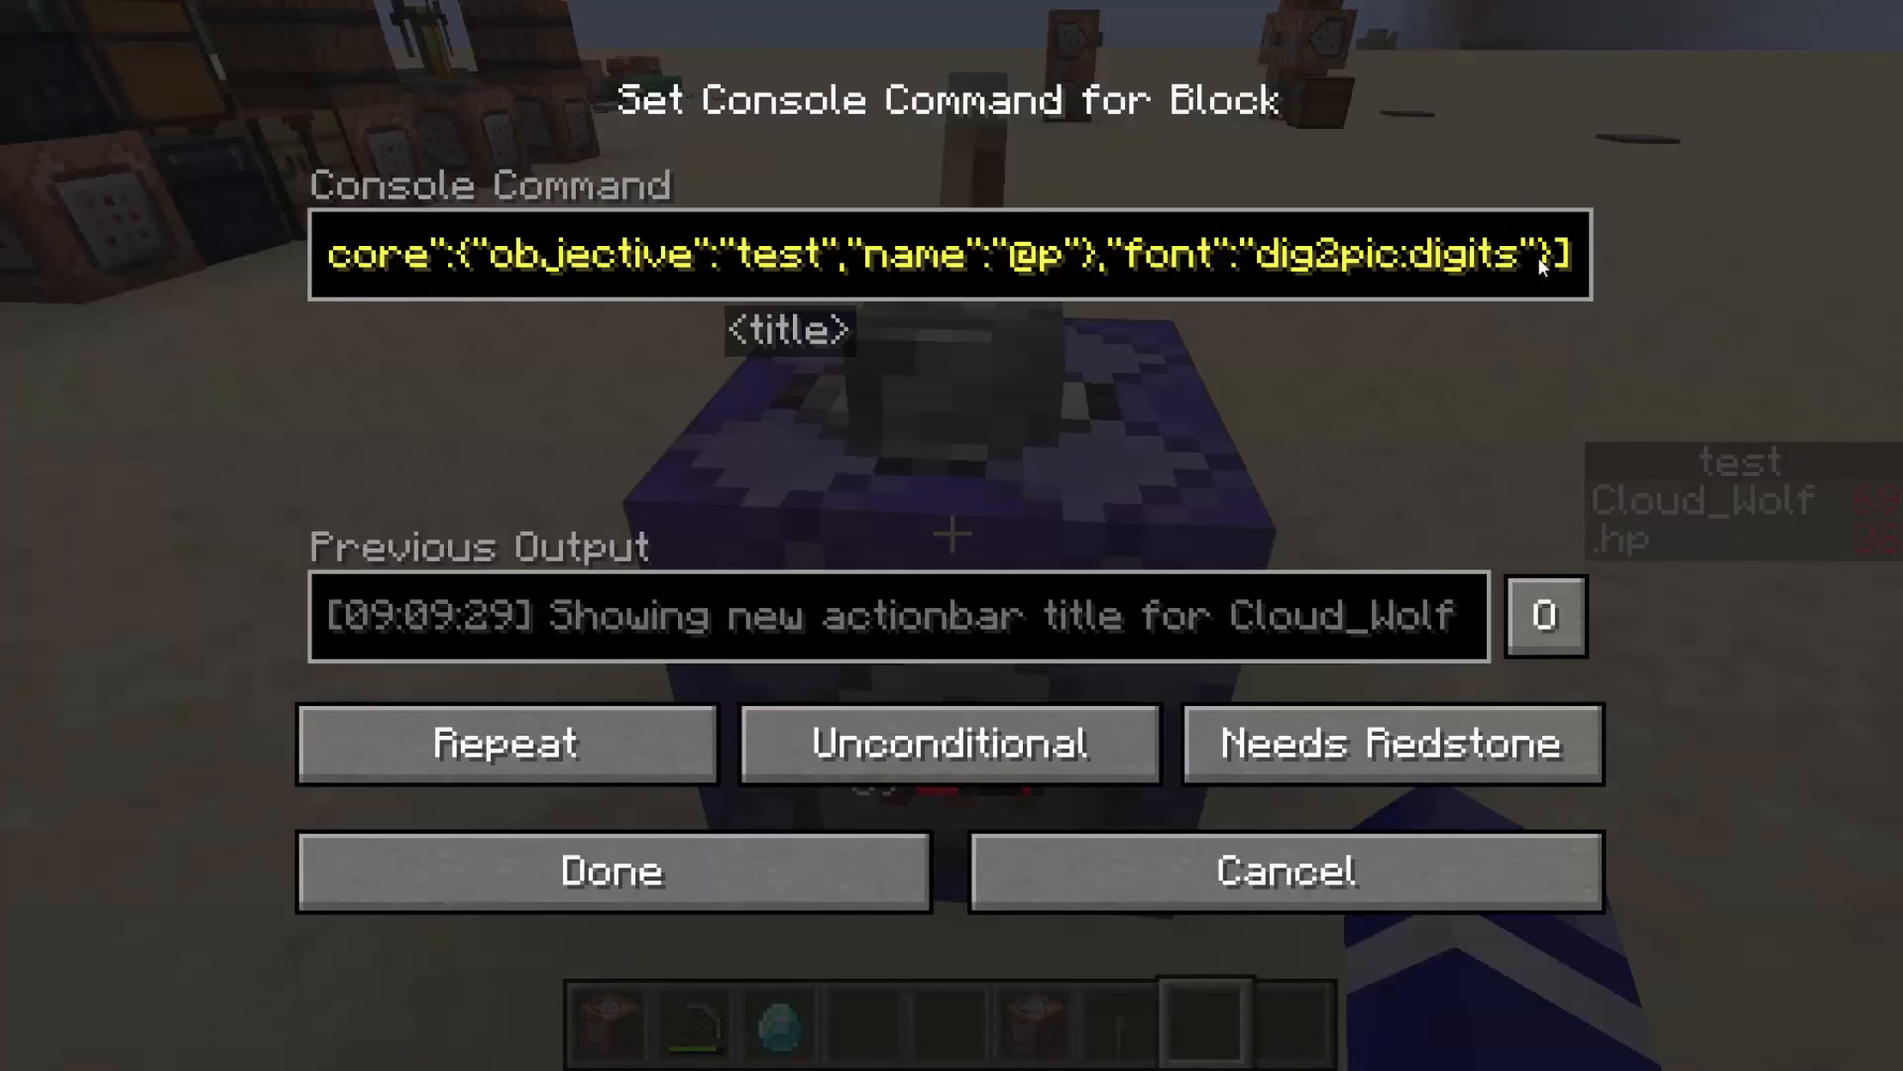
# Save the actionbar command so 69 shows in red digits, then type \u003 in chat
pyautogui.click(611, 870)
pyautogui.write('\\u')
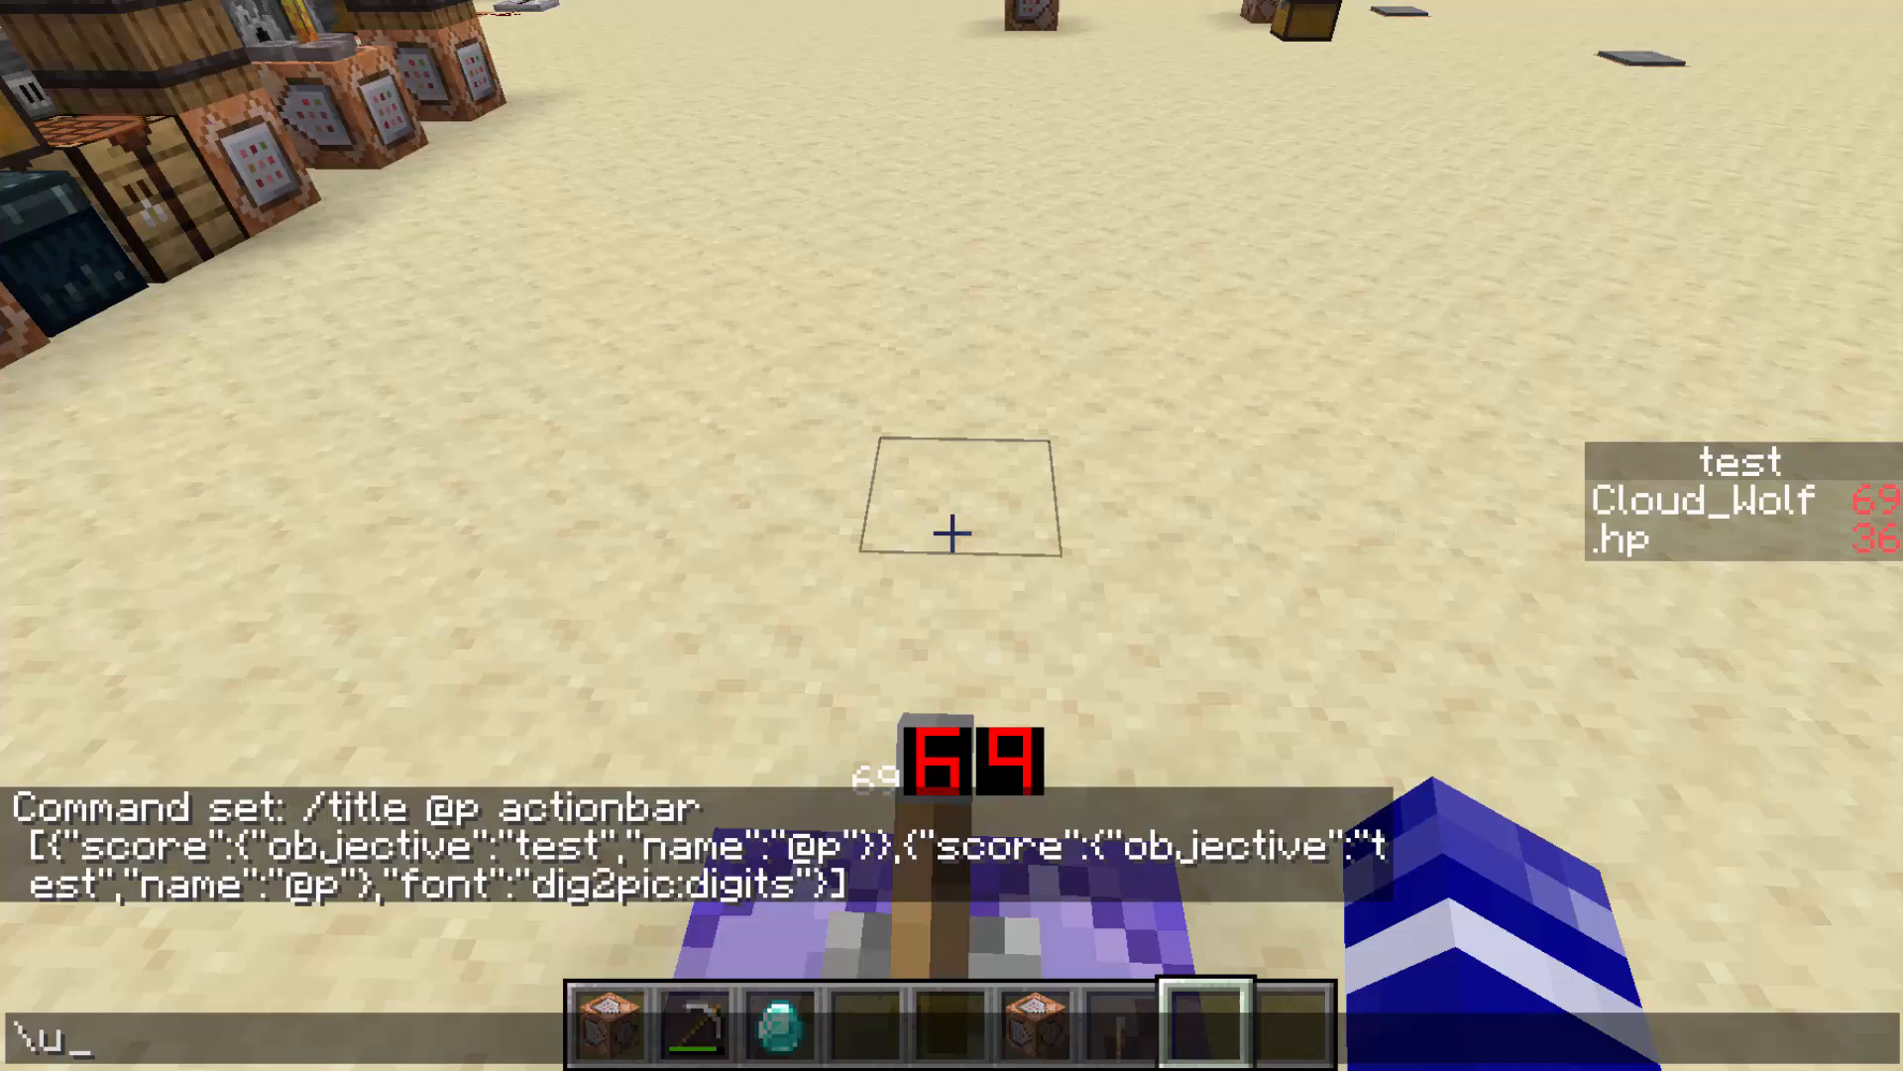
pyautogui.write('0030')
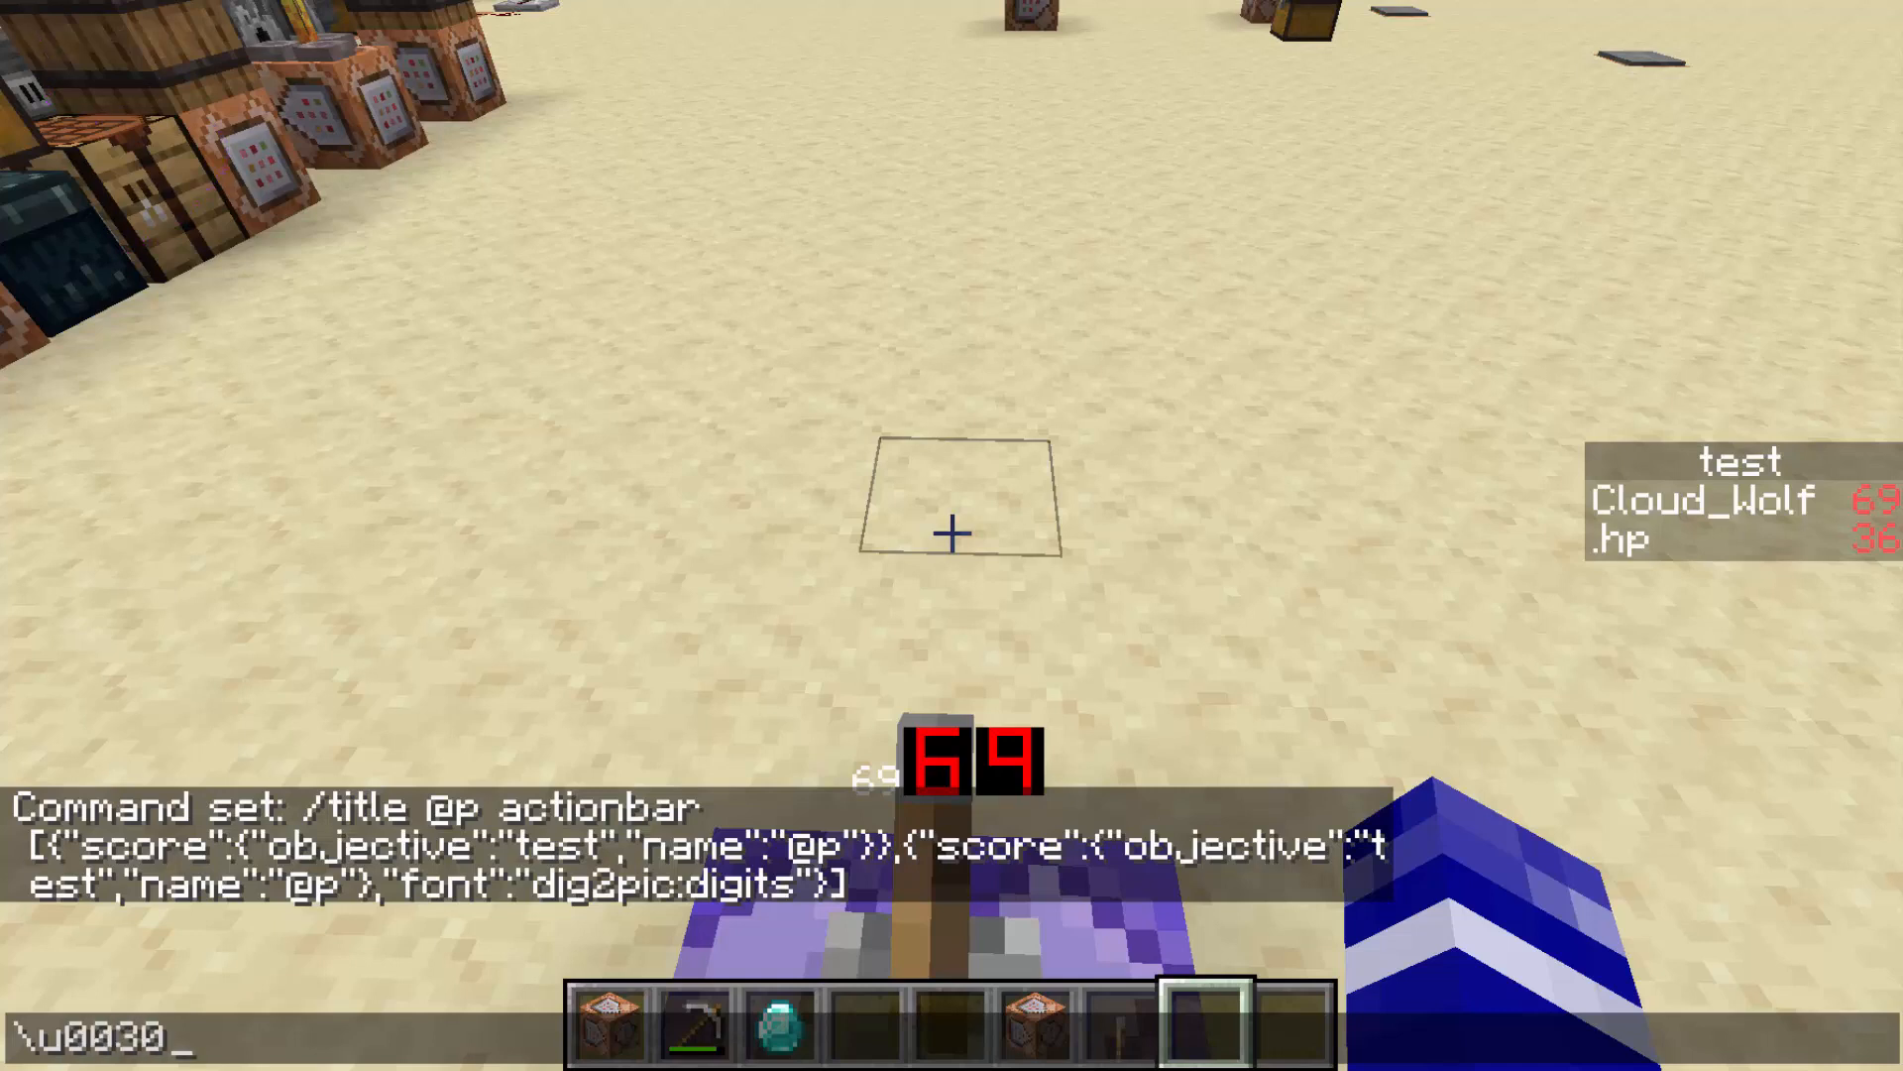
pyautogui.press('Backspace')
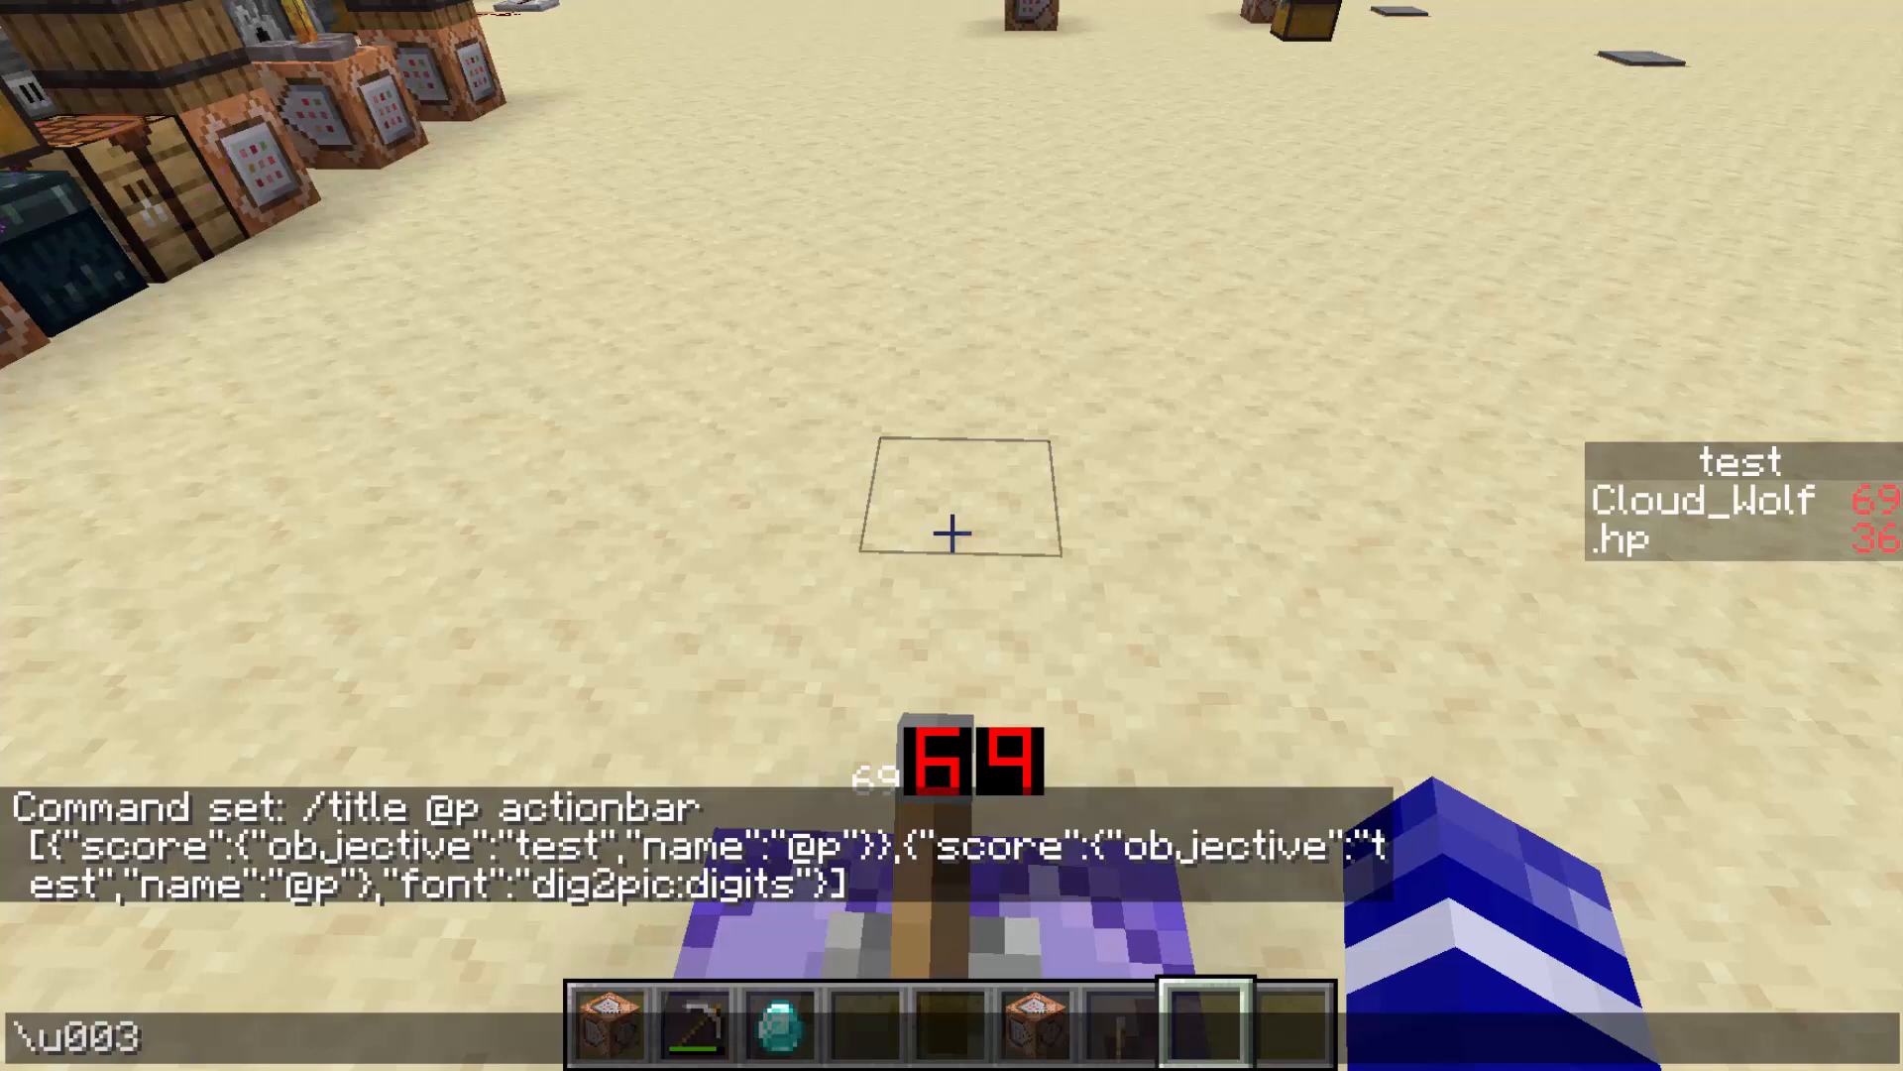